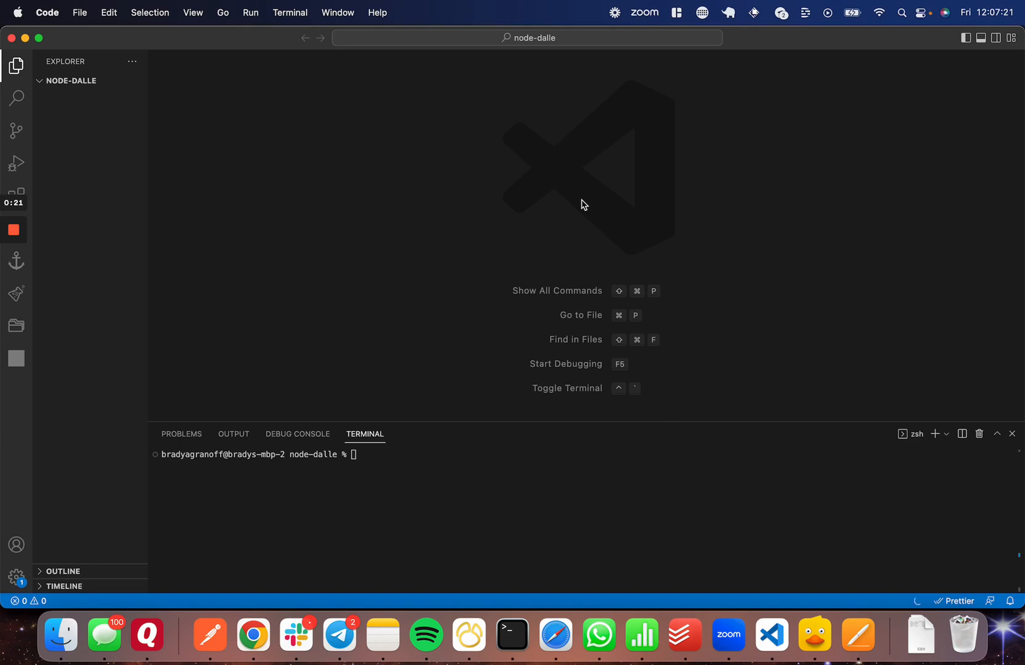
Switch from VS Code to a new Chrome tab using the Dock icon
{"action": "left_click", "coordinate": [252, 634]}
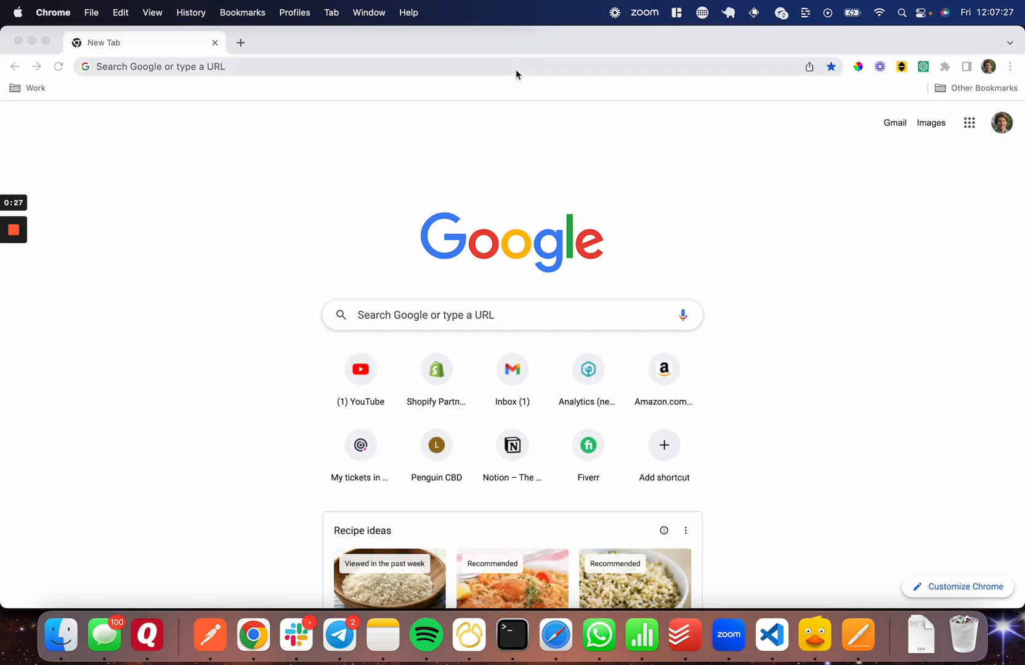
Go to openai.com, log in, and open the Personal account menu
{"action": "type", "text": "openai.com"}
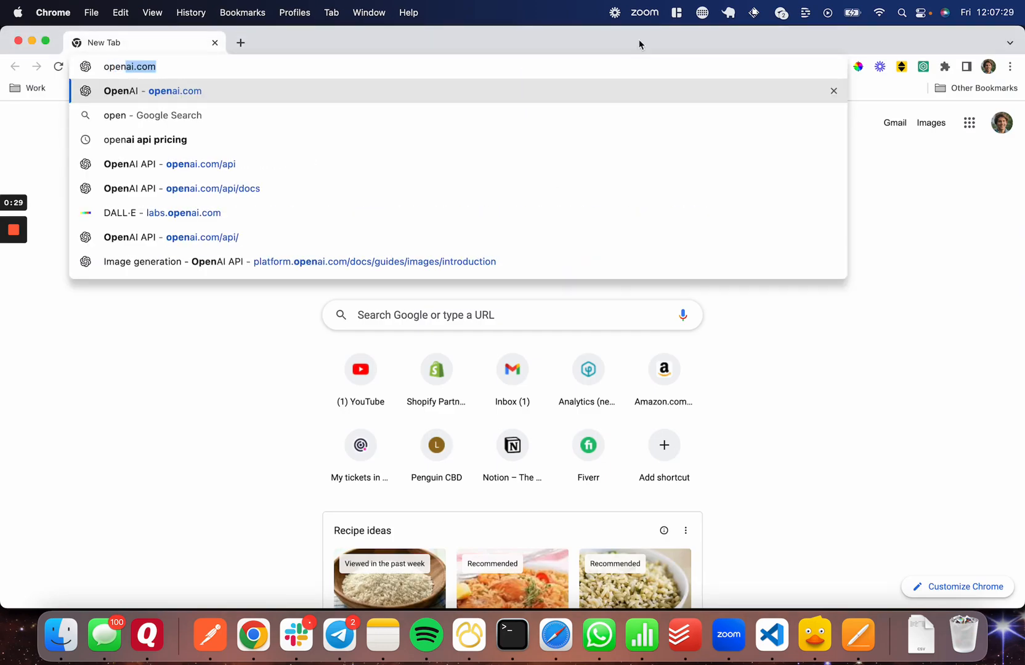
{"action": "type", "text": "."}
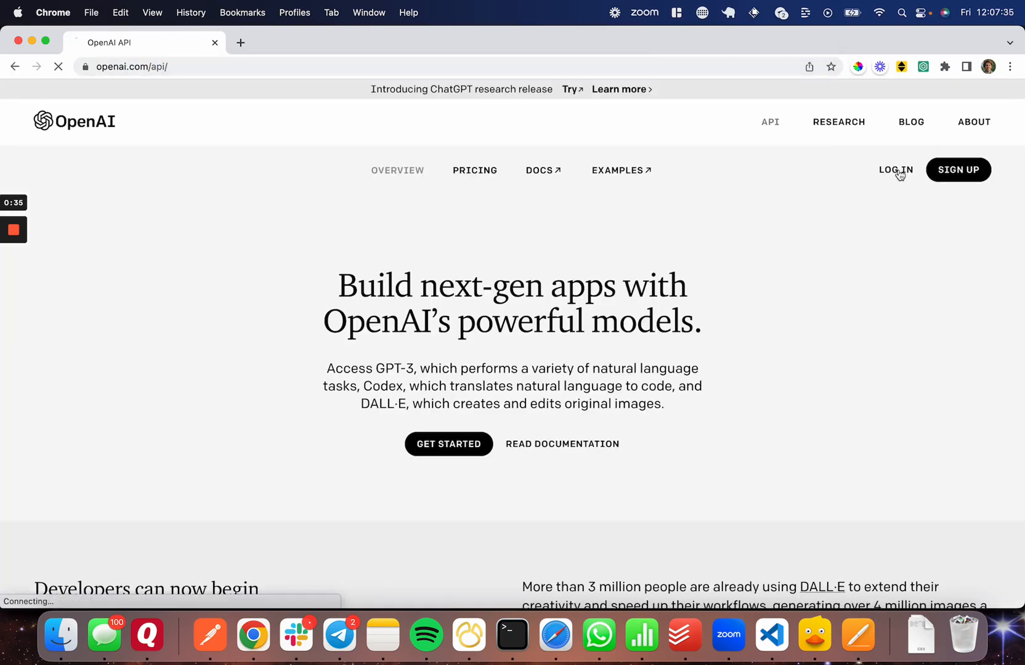
{"action": "left_click", "coordinate": [894, 169]}
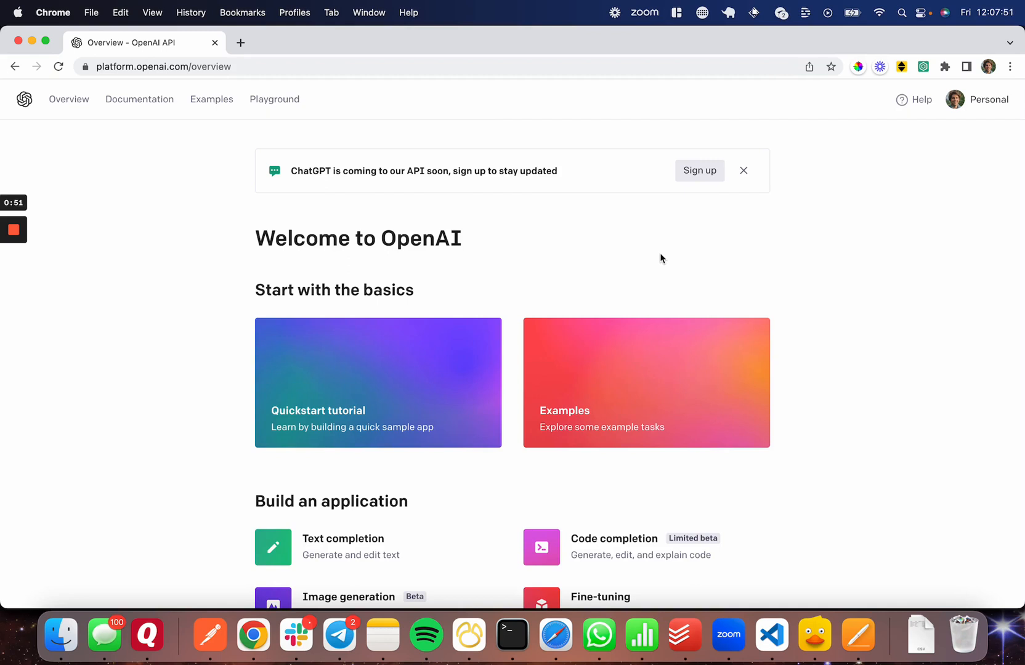
{"action": "mouse_move", "coordinate": [992, 101]}
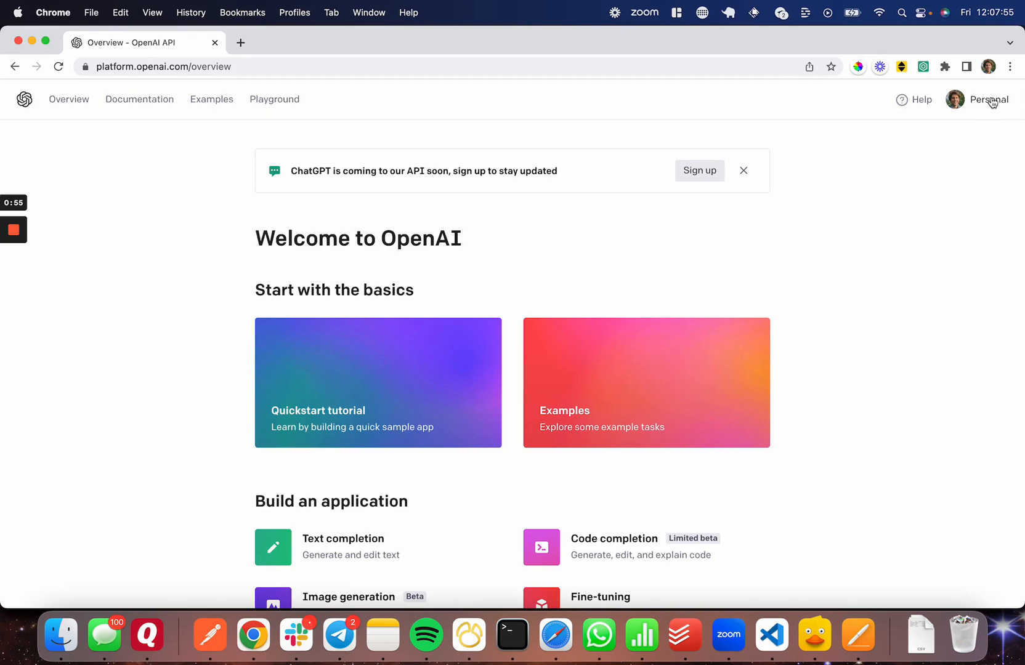
{"action": "left_click", "coordinate": [977, 99]}
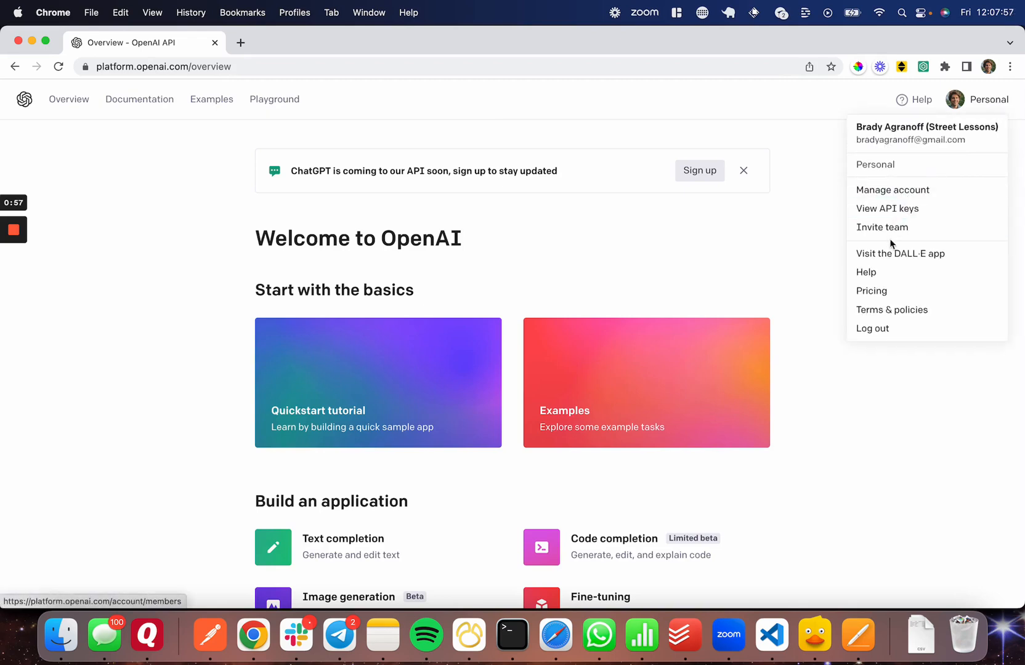
{"action": "mouse_move", "coordinate": [887, 208]}
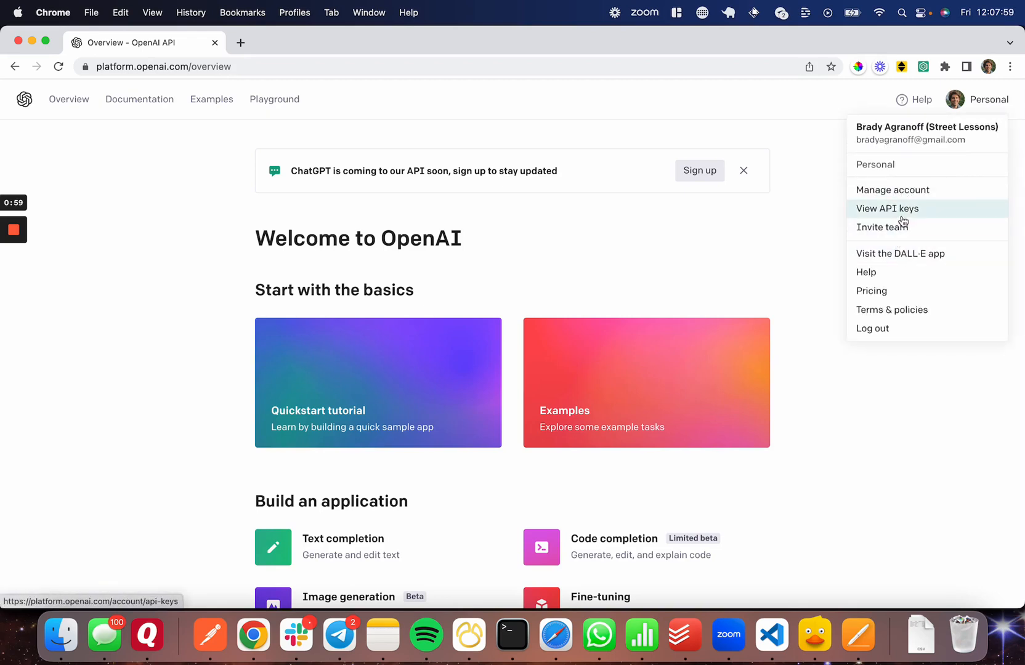
Create a new secret key on the API keys page and copy it
{"action": "left_click", "coordinate": [887, 208]}
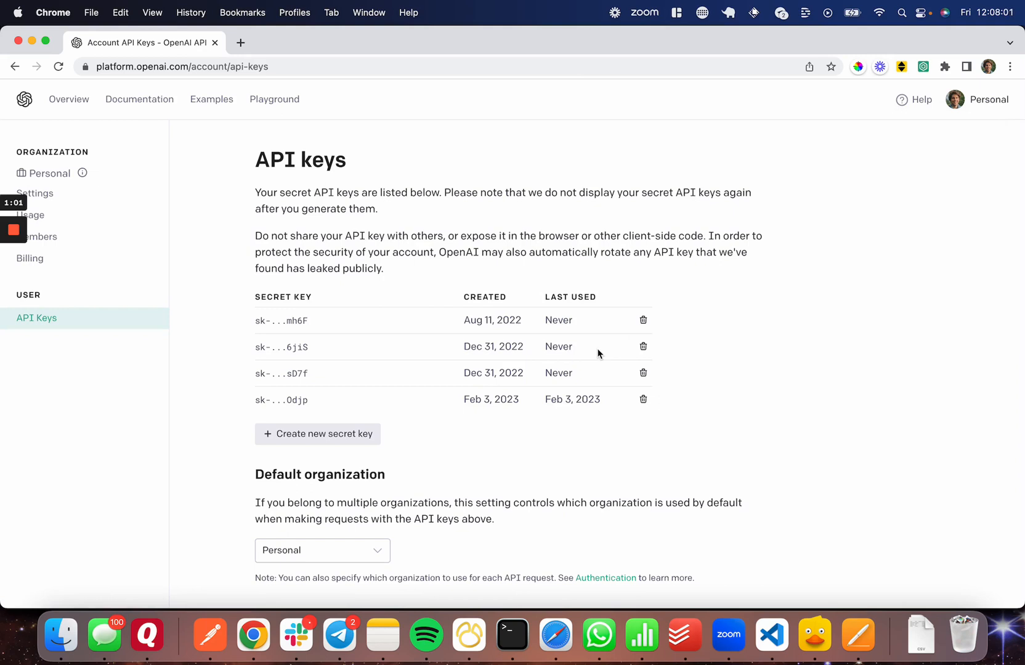
{"action": "scroll", "scroll_direction": "up", "scroll_amount": 3}
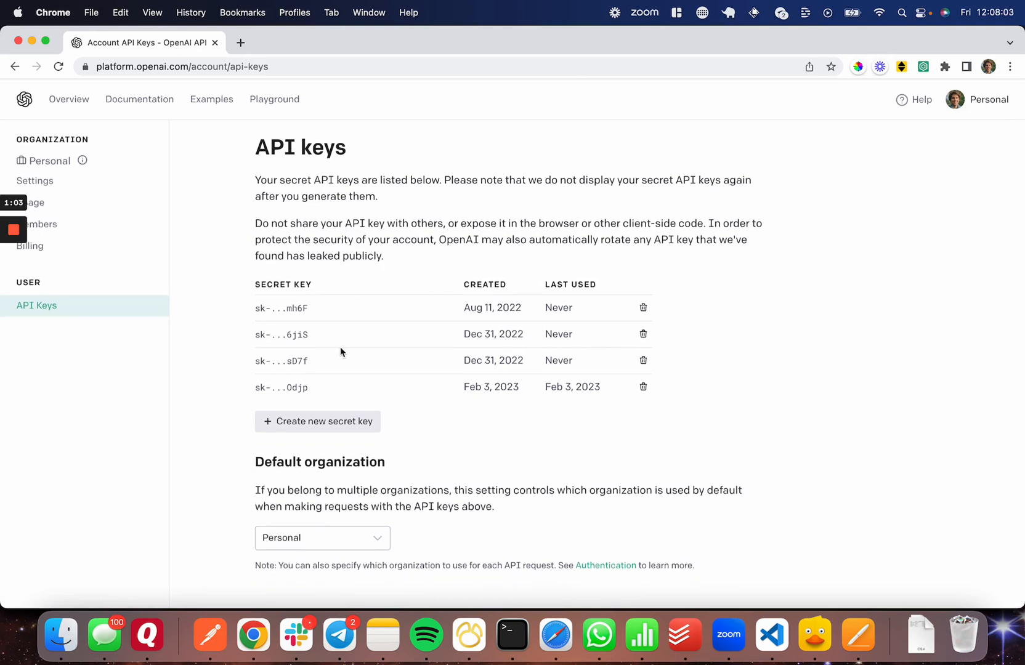
{"action": "mouse_move", "coordinate": [287, 372]}
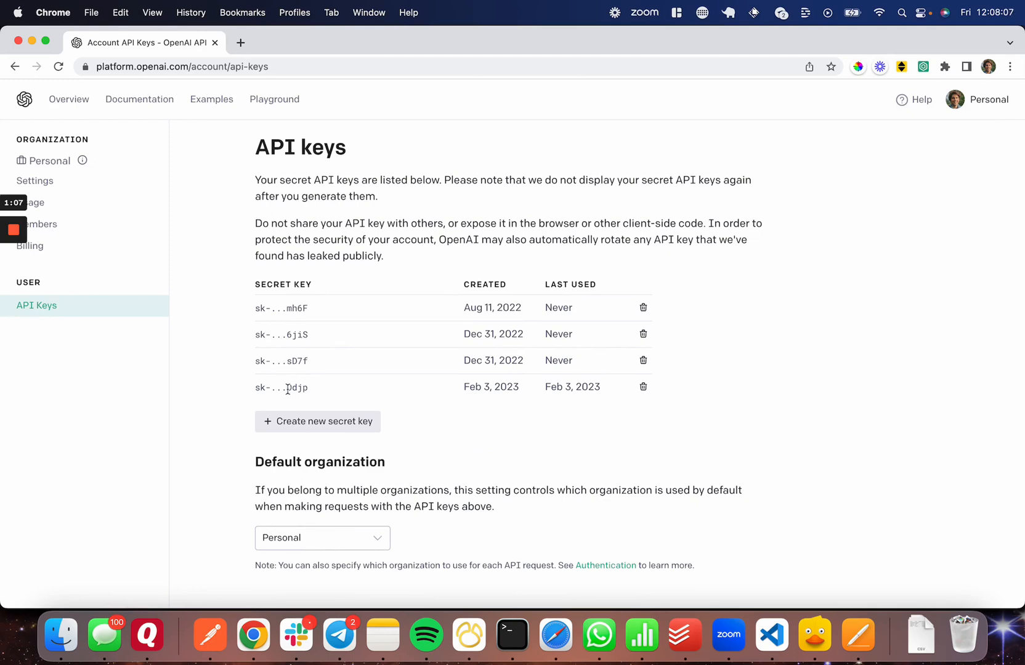
{"action": "left_click", "coordinate": [319, 420]}
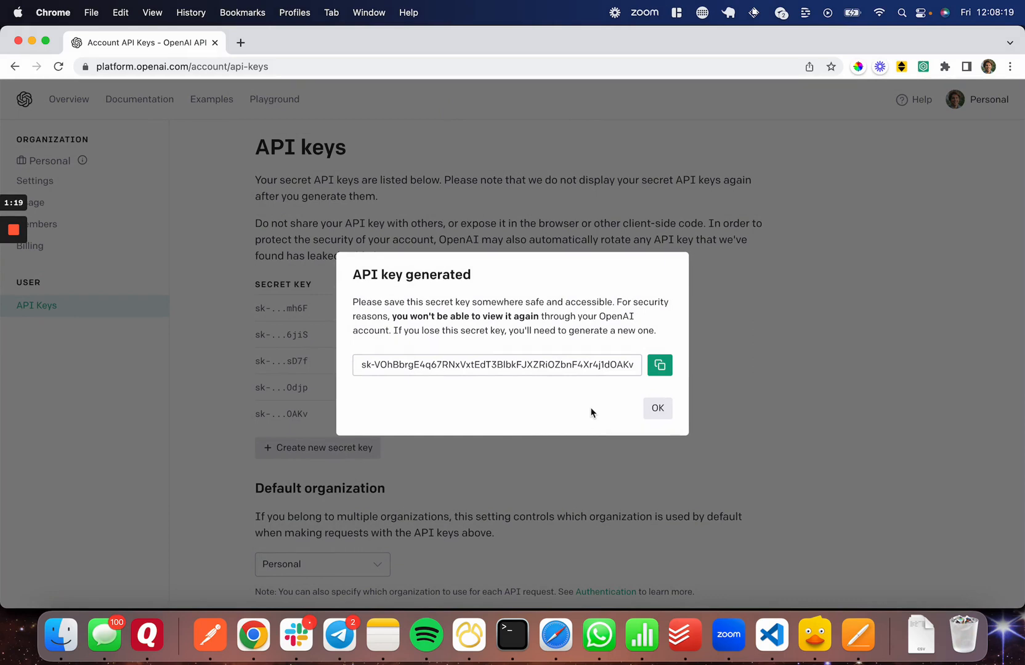
{"action": "left_click", "coordinate": [659, 365]}
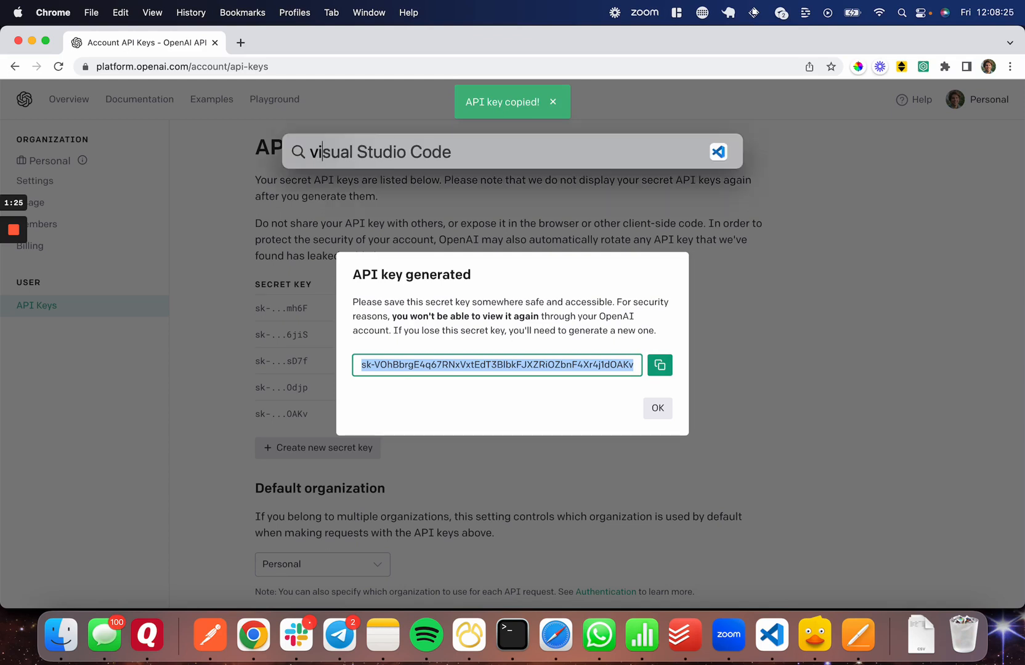
Run yarn init with default answers in the node-dalle terminal to create package.json
{"action": "left_click", "coordinate": [771, 634]}
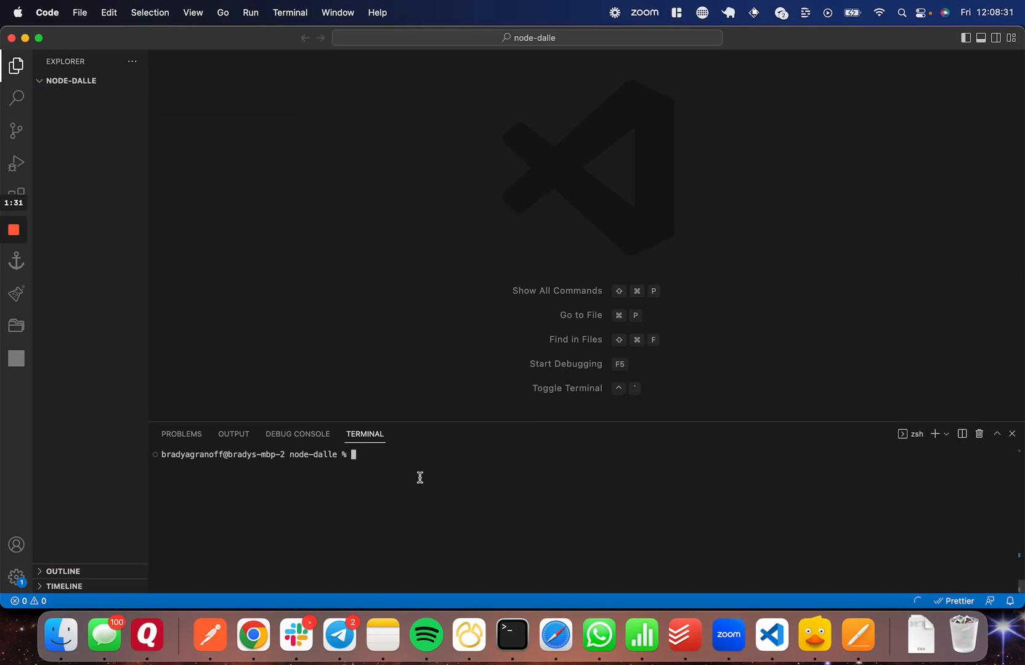
{"action": "type", "text": "yarn i"}
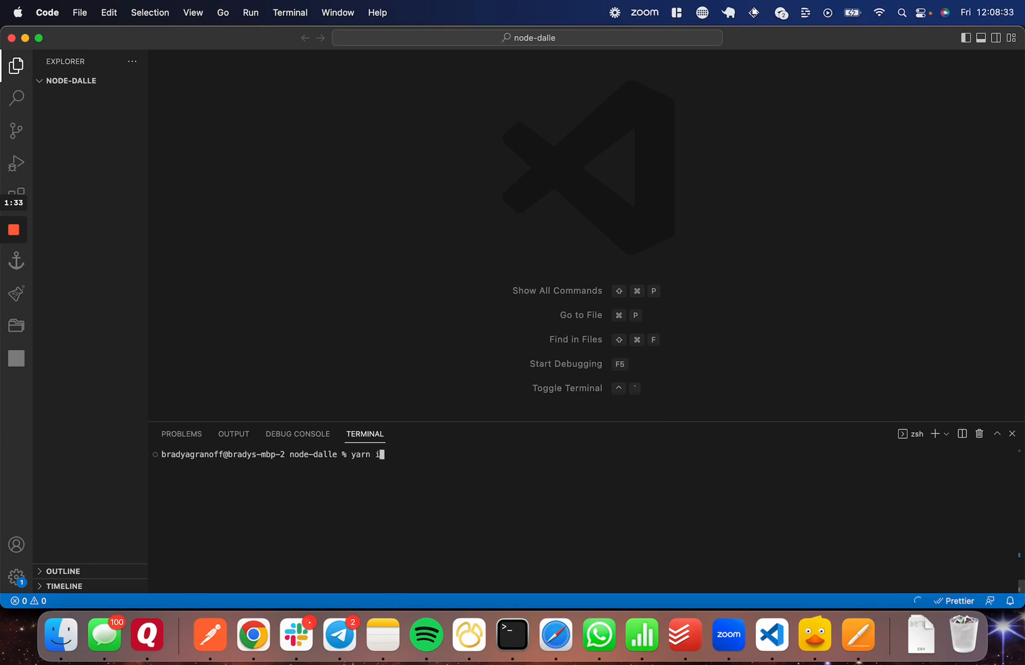
{"action": "key", "text": "Return"}
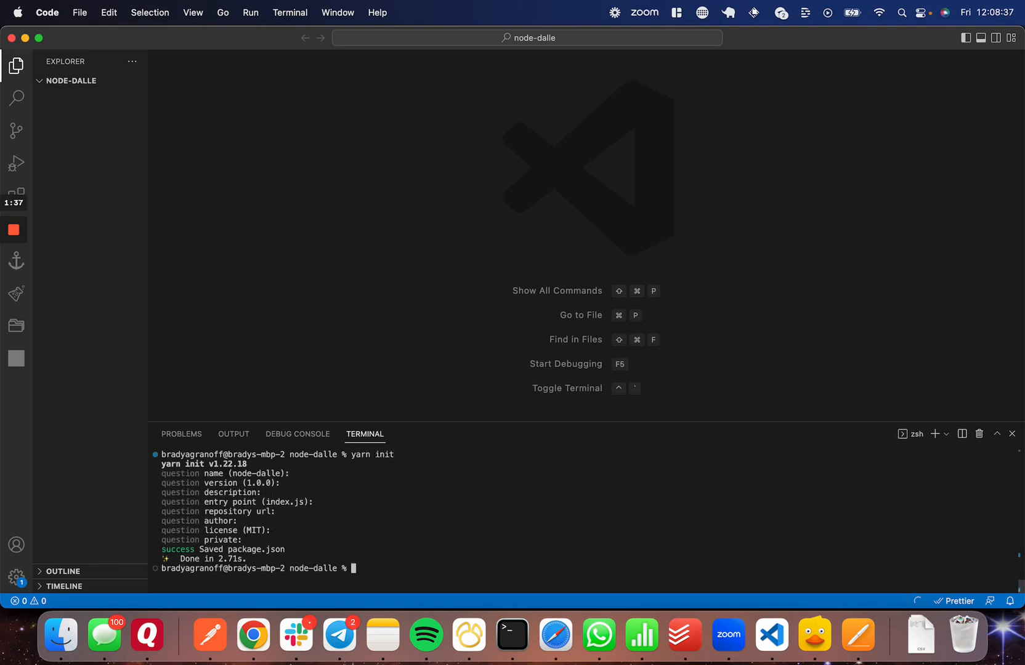
{"action": "right_click", "coordinate": [85, 96]}
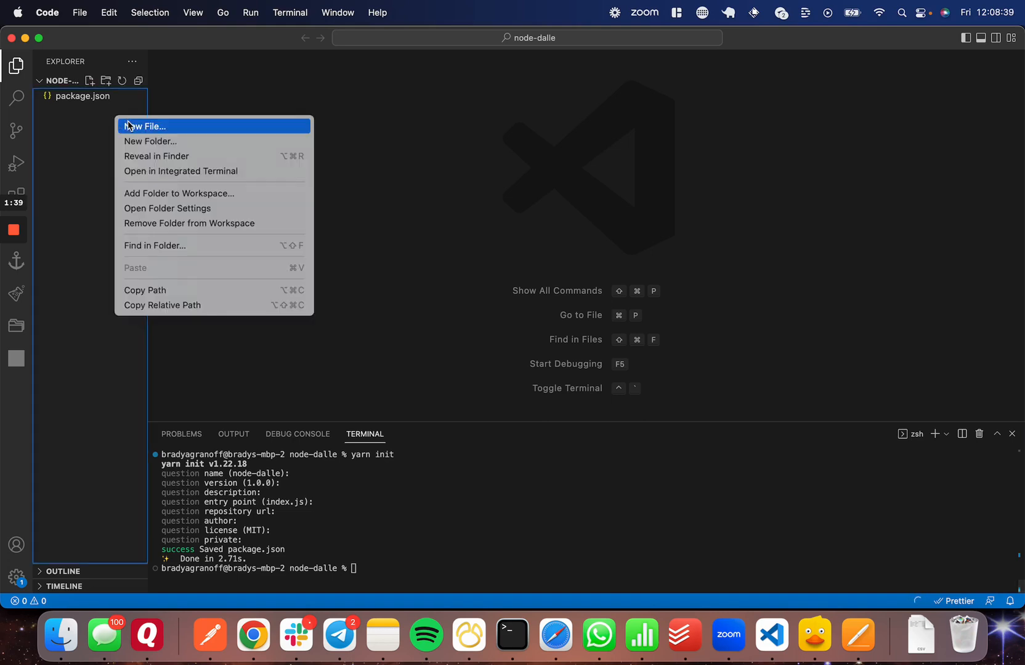
{"action": "left_click", "coordinate": [146, 127]}
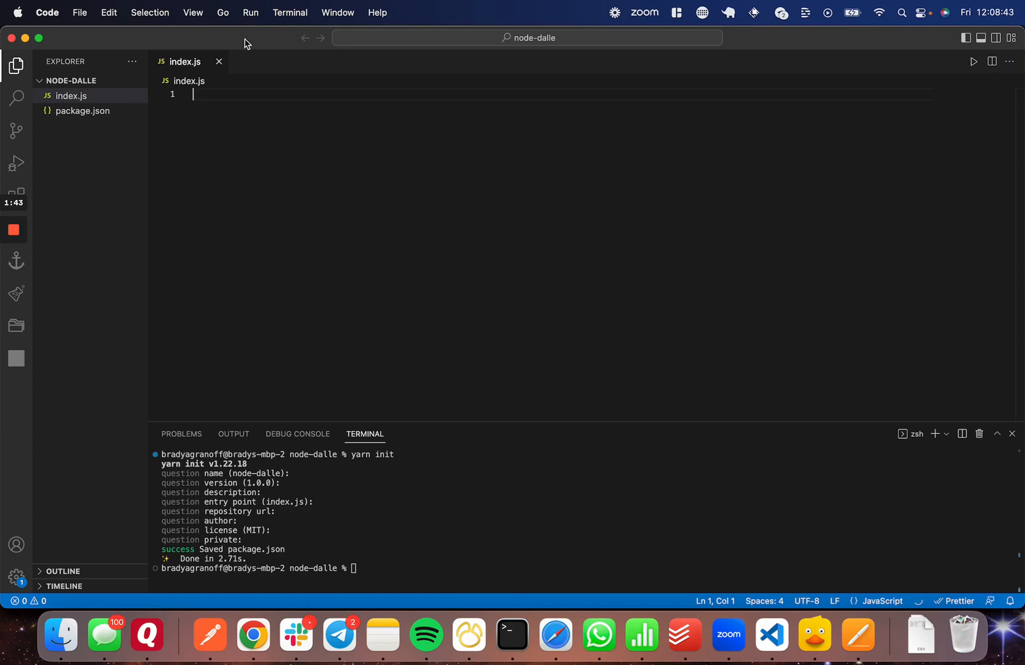
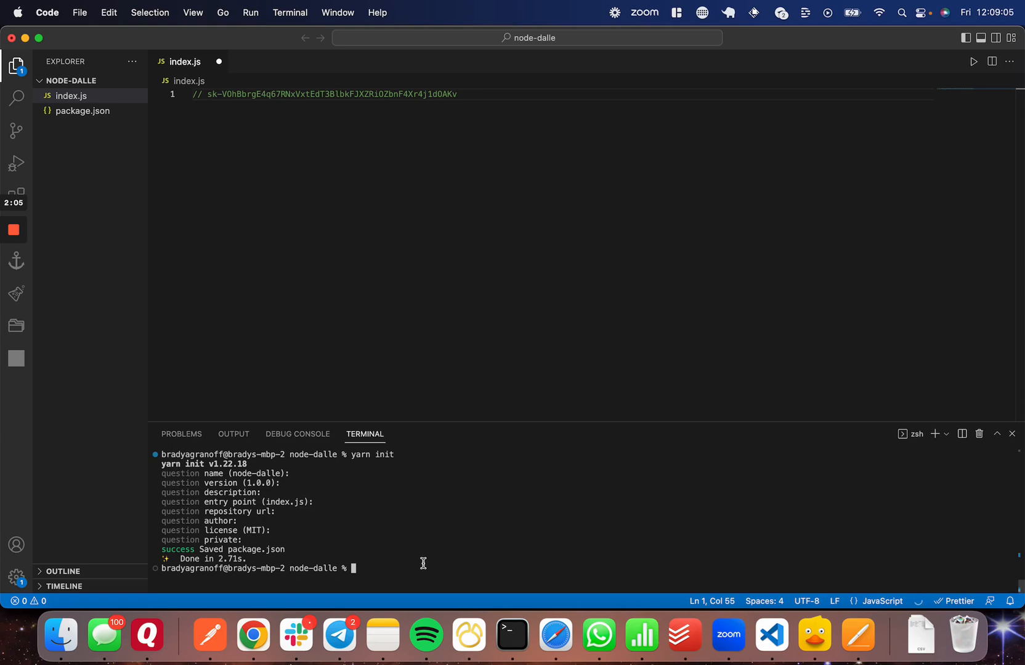
Install the openai package by running yarn add openai
{"action": "type", "text": "yarn ad"}
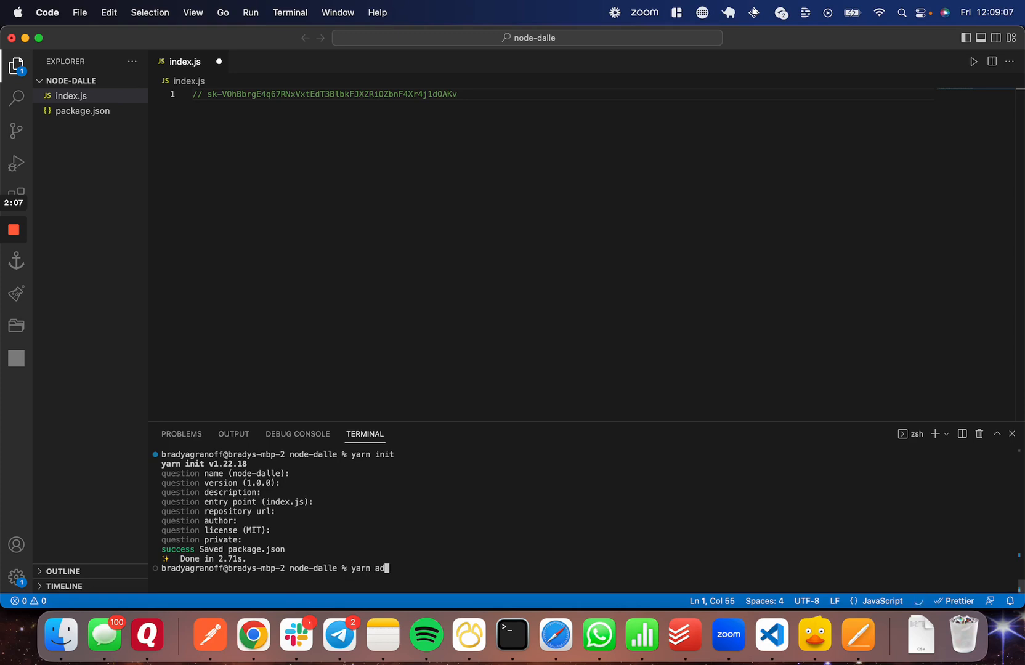
{"action": "type", "text": "d"}
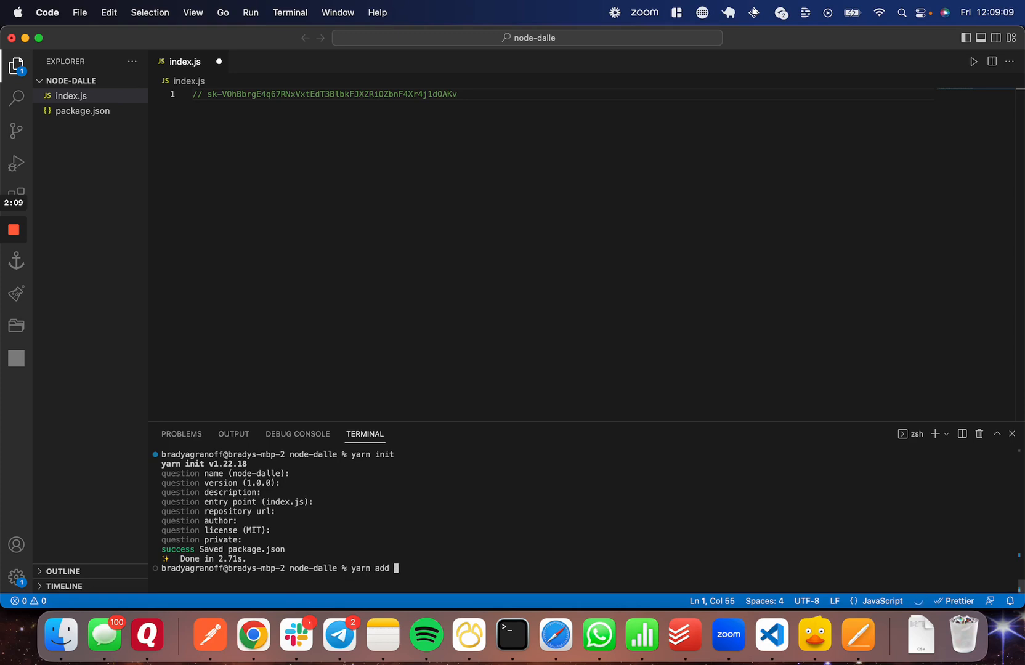
{"action": "type", "text": "openai"}
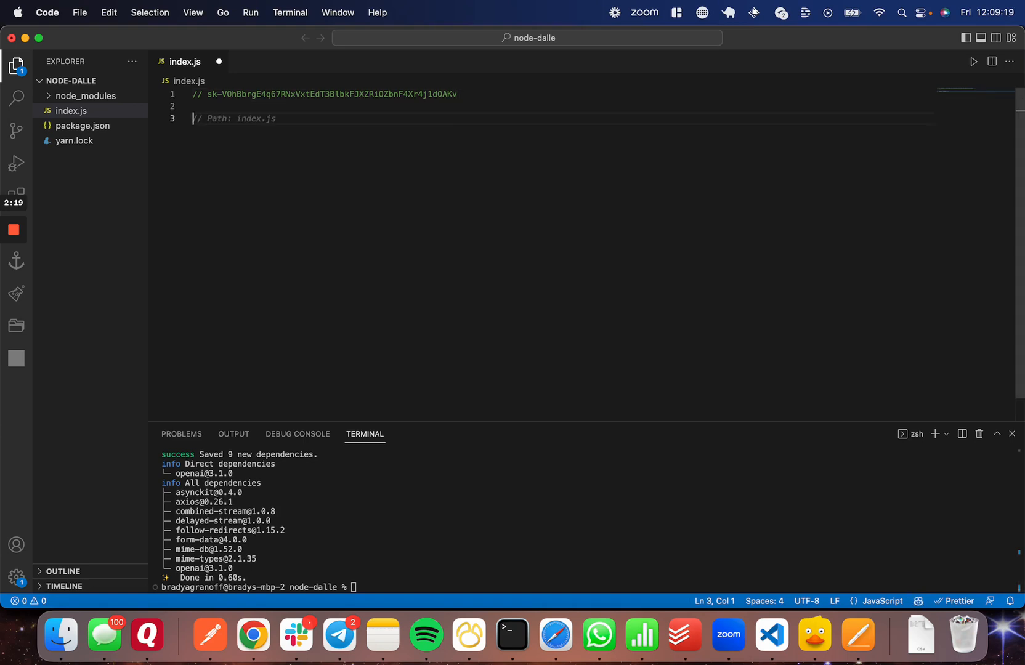
Add const { Configuration, OpenAIApi } = require("openai") to index.js
{"action": "type", "text": "const { createHash } = require('crypto')"}
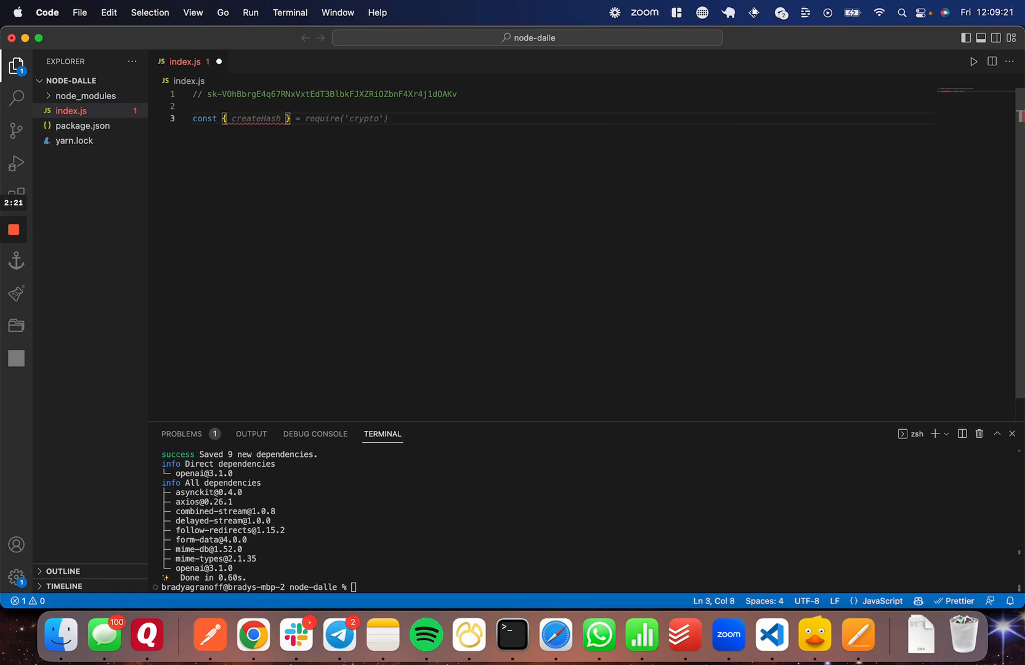
{"action": "type", "text": "Configuration,"}
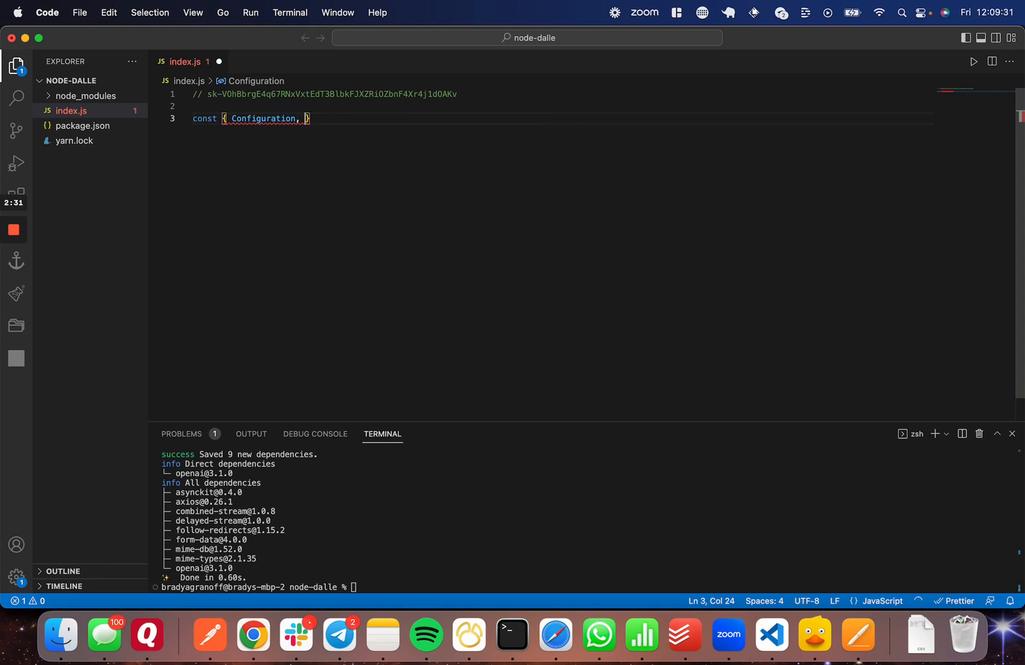
{"action": "type", "text": "OpenAIApi"}
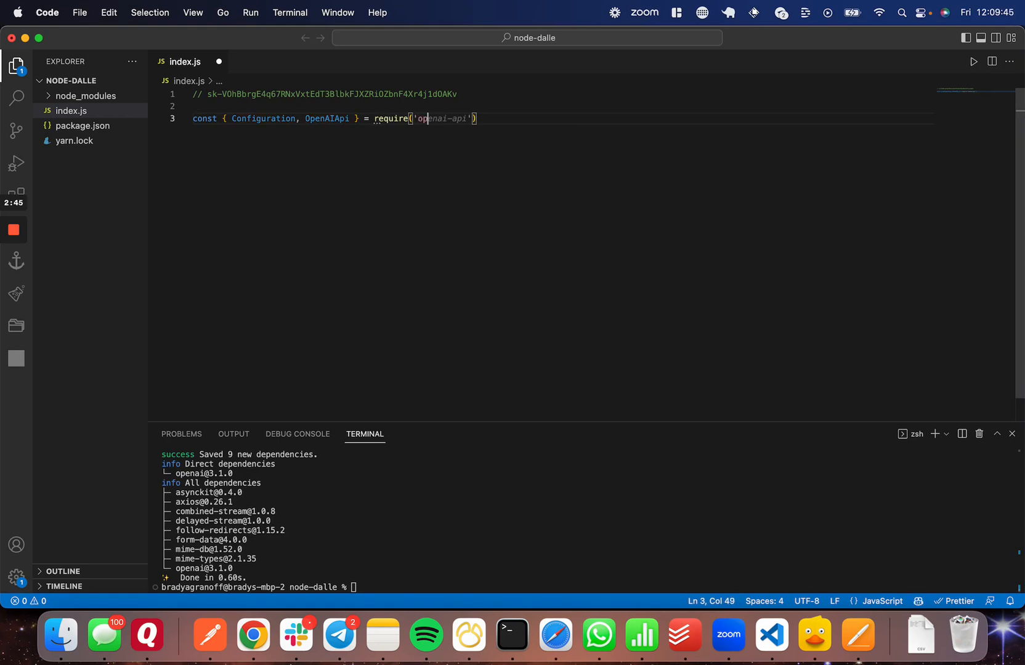
{"action": "type", "text": "openai\""}
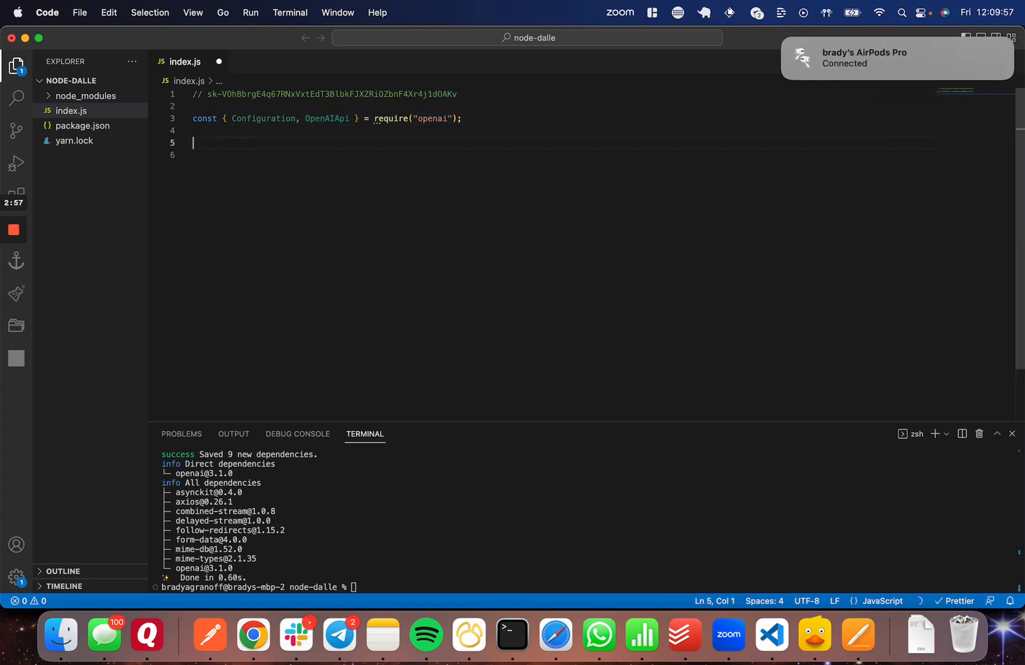
Define config = new Configuration({ apiKey }) with the key, and openai = new OpenAIApi(config)
{"action": "type", "text": "const config = new Configuration({"}
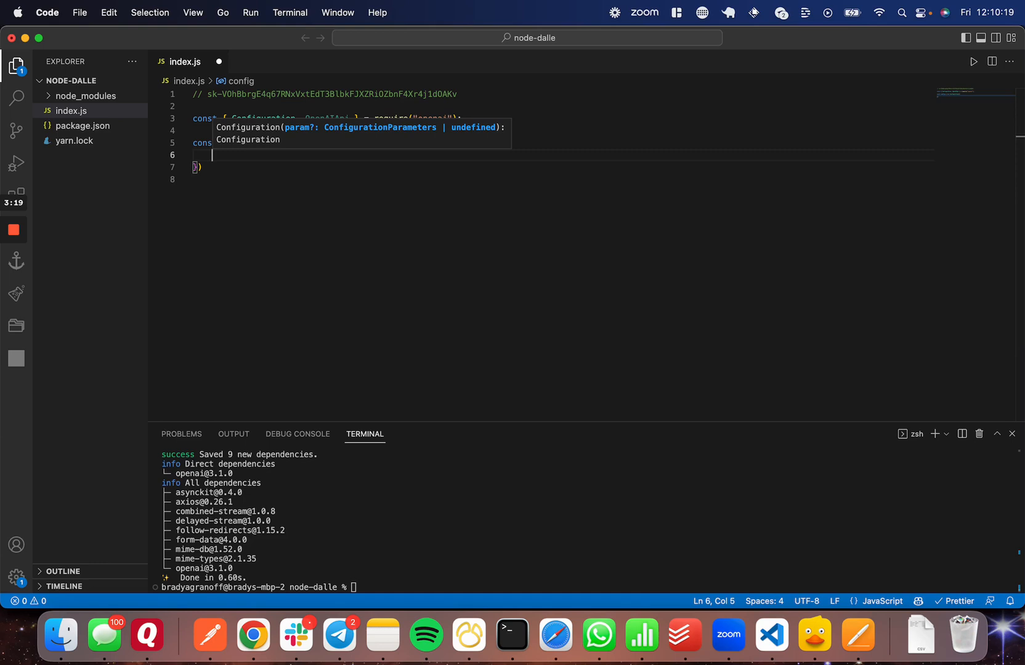
{"action": "type", "text": "ap"}
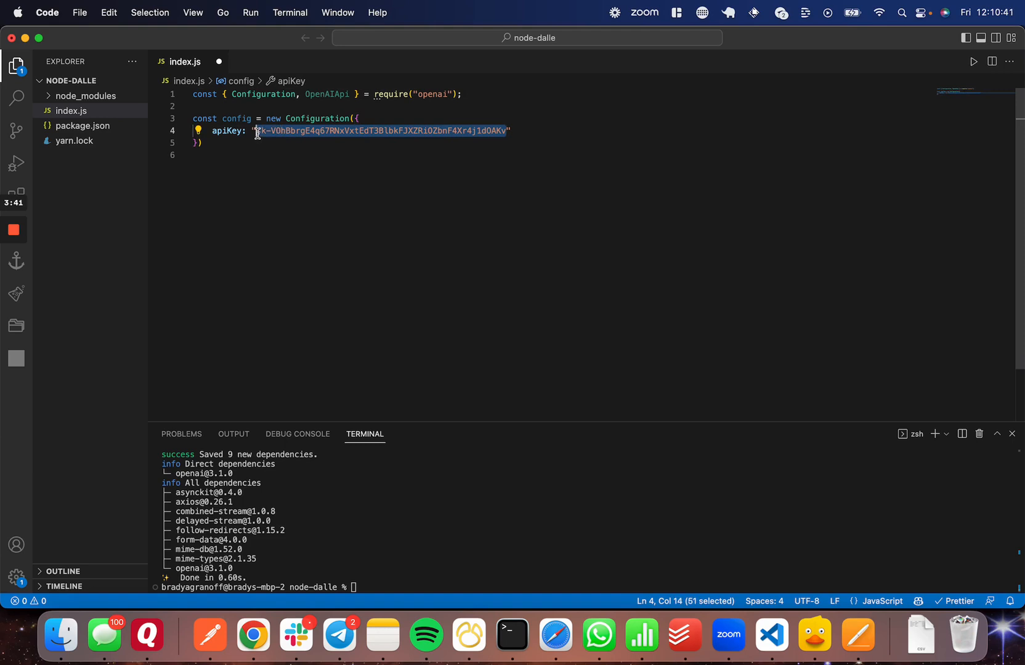
{"action": "left_click", "coordinate": [313, 147]}
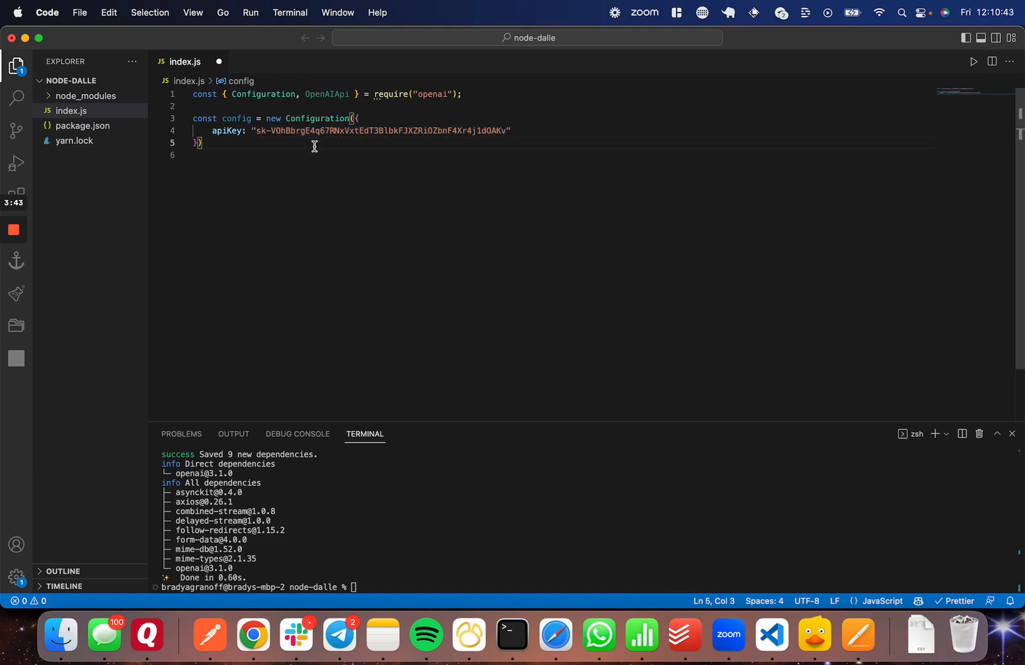
{"action": "key", "text": "enter"}
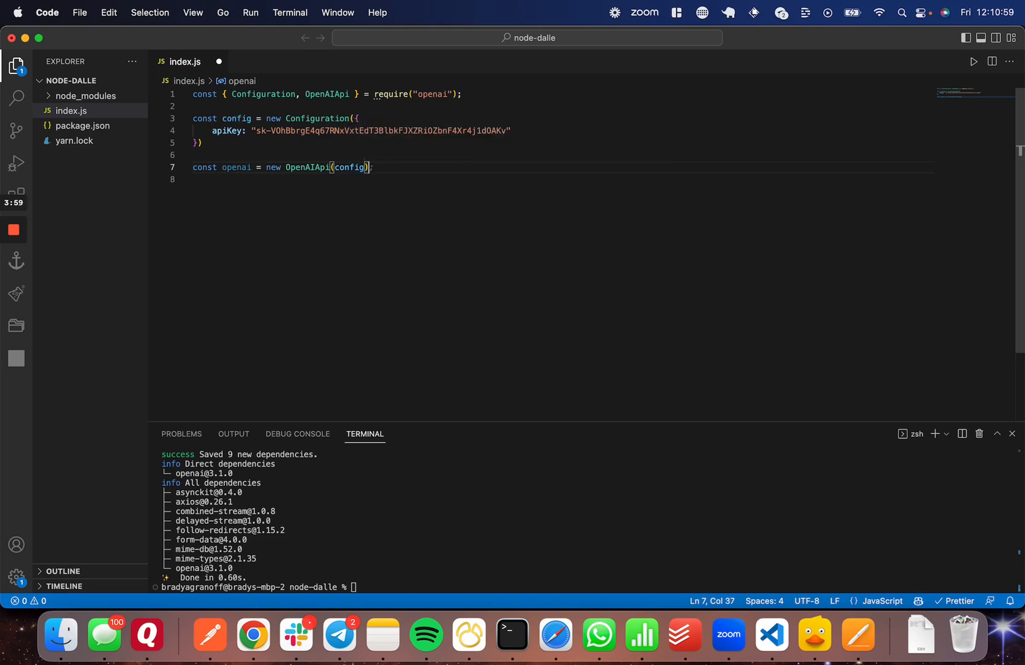
Declare const prompt = "", numberOfImages = 1, and imageSize = "1024x1024"
{"action": "double_click", "coordinate": [317, 119]}
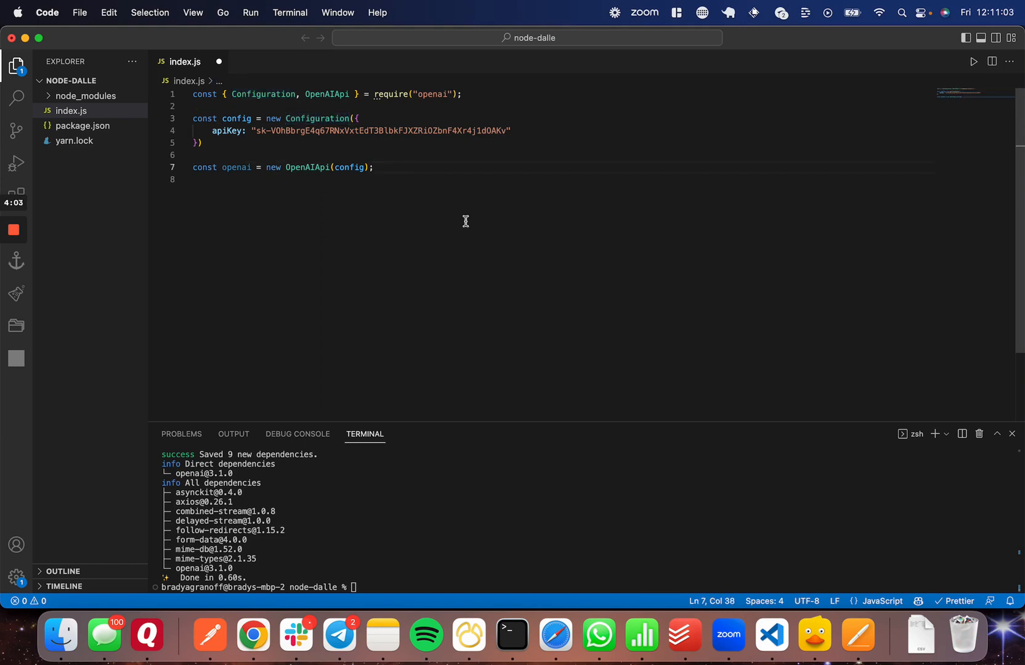
{"action": "type", "text": "const prompt = \"The following is a conversation with an AI assistant. The assistant is helpful, creative, clever, and very friendly.\\n\\nHuman: Hello, w"}
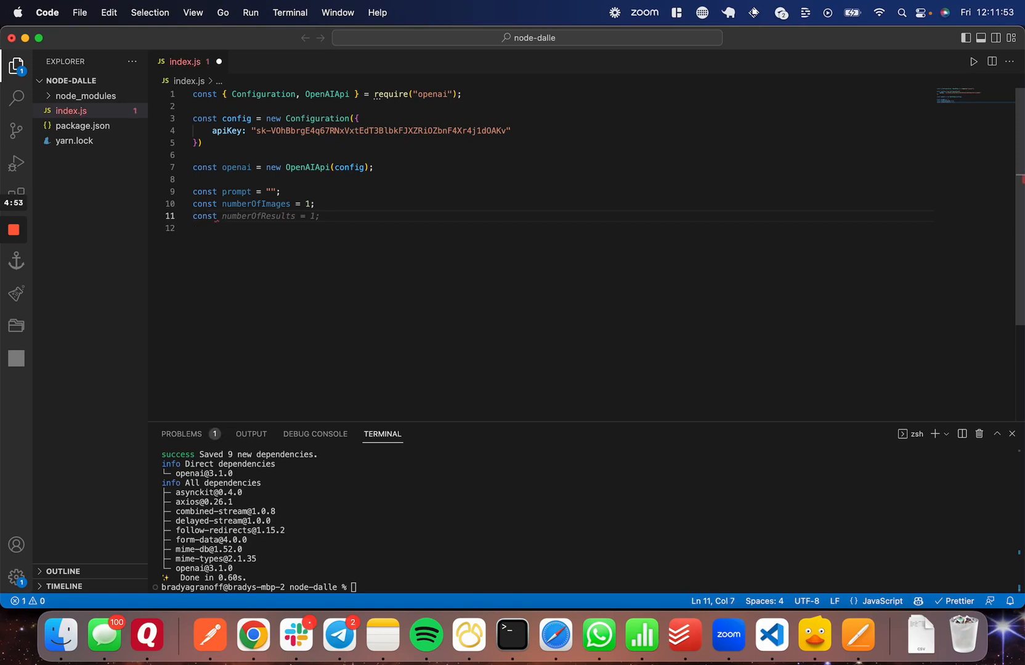
{"action": "type", "text": "imageSize"}
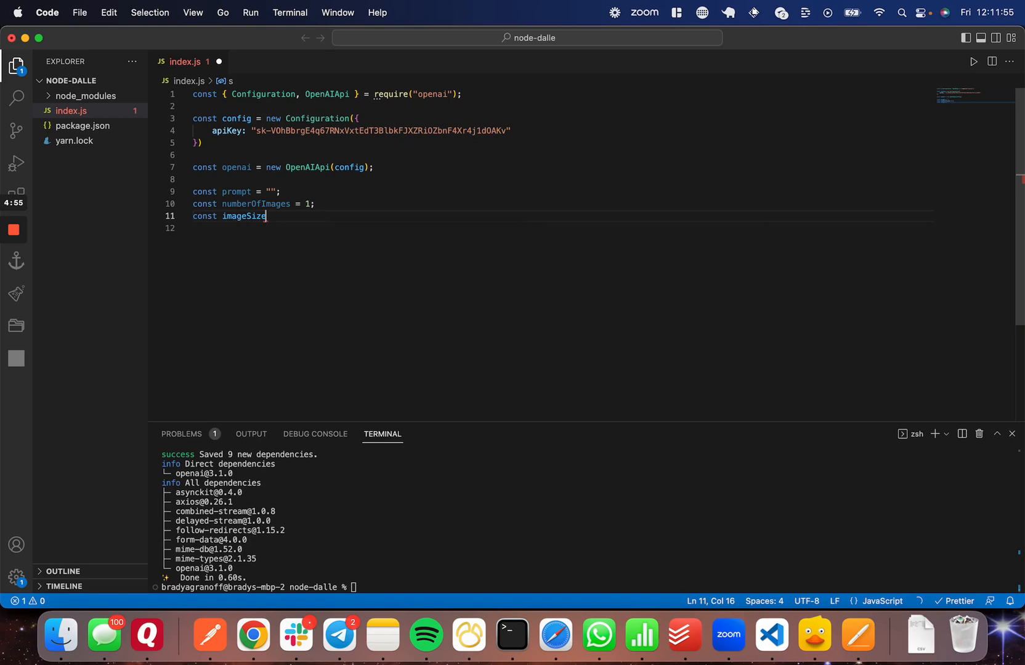
{"action": "type", "text": "= \"medium\";"}
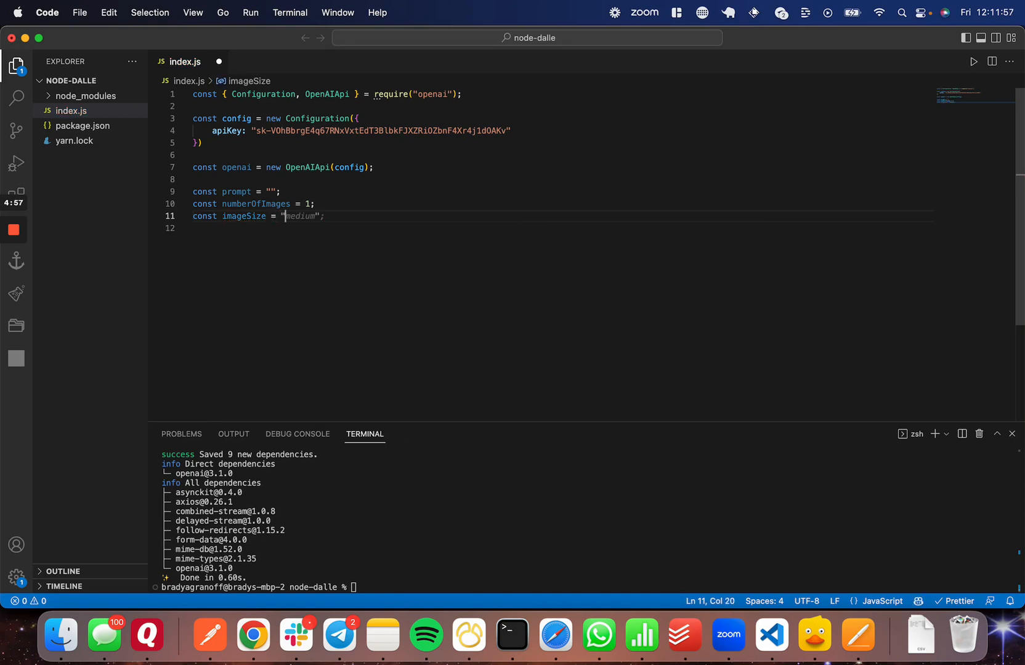
{"action": "type", "text": "1024x1024"}
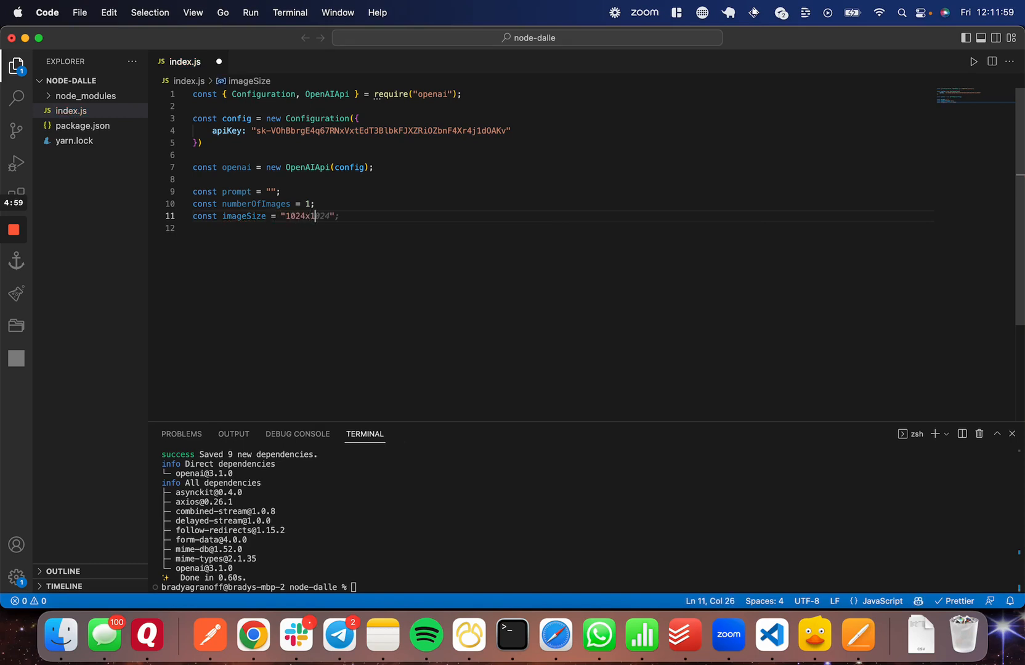
{"action": "type", "text": "024"}
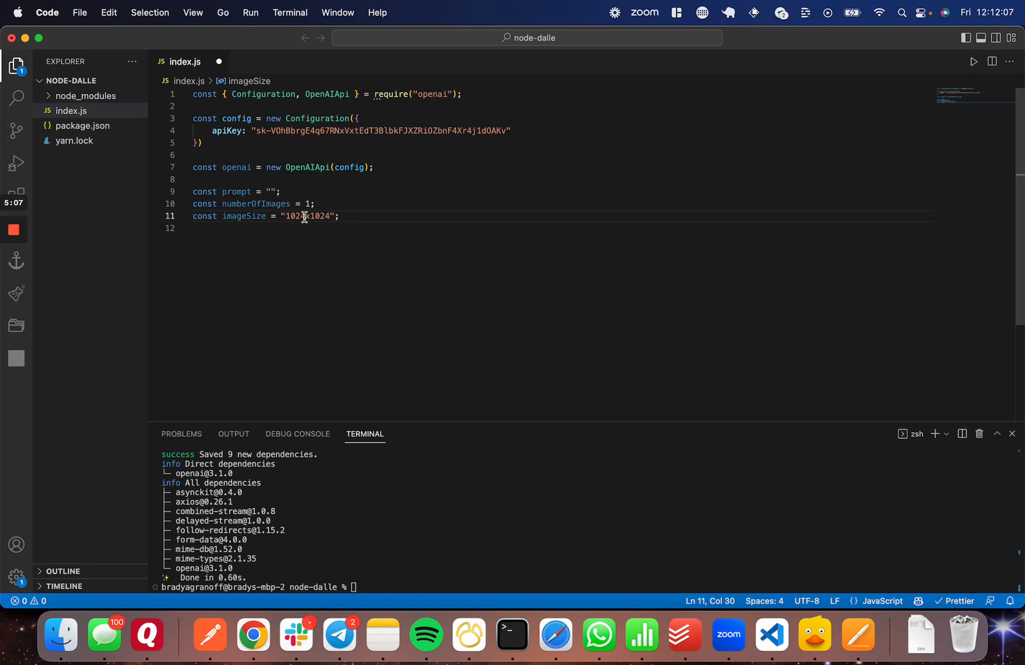
{"action": "double_click", "coordinate": [306, 216]}
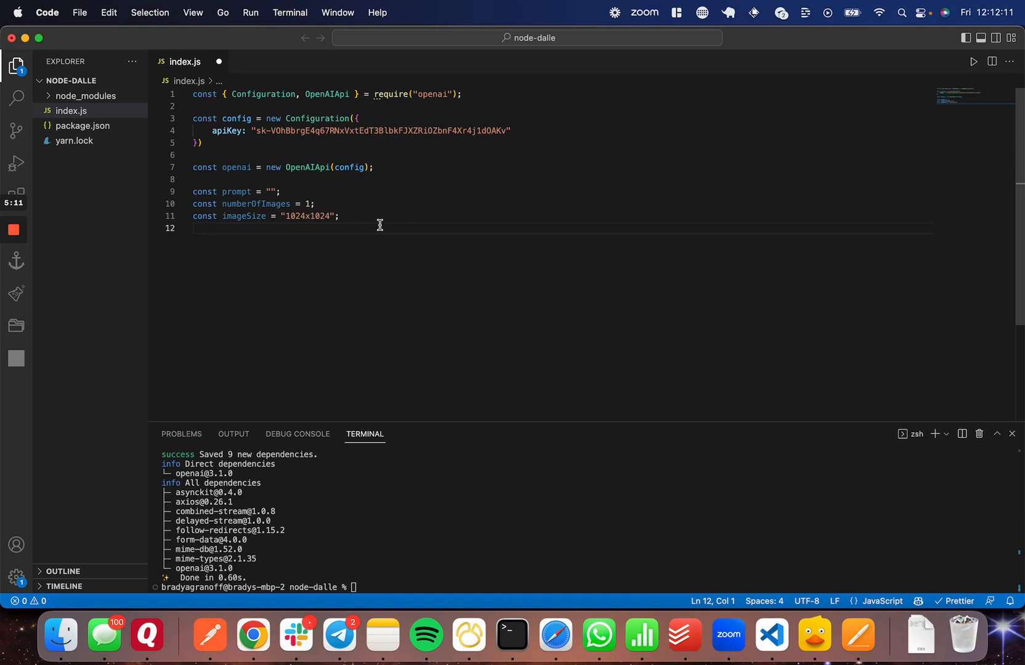
Write openai.createImage({ prompt: prompt, n: numberOfImages, size: imageSize })
{"action": "type", "text": "openai.complete({"}
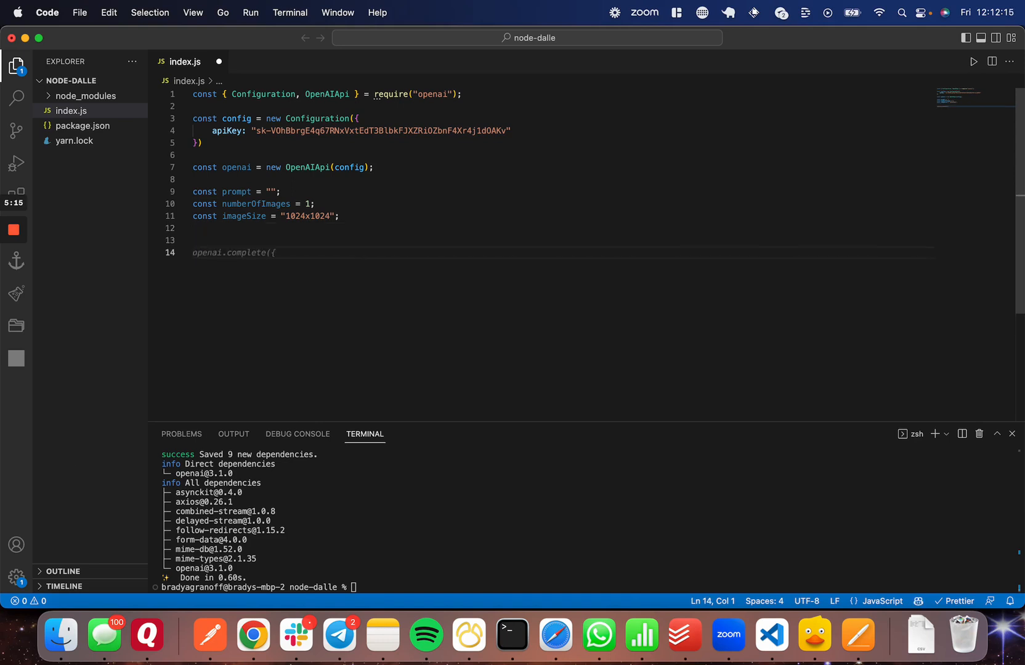
{"action": "left_click", "coordinate": [209, 253]}
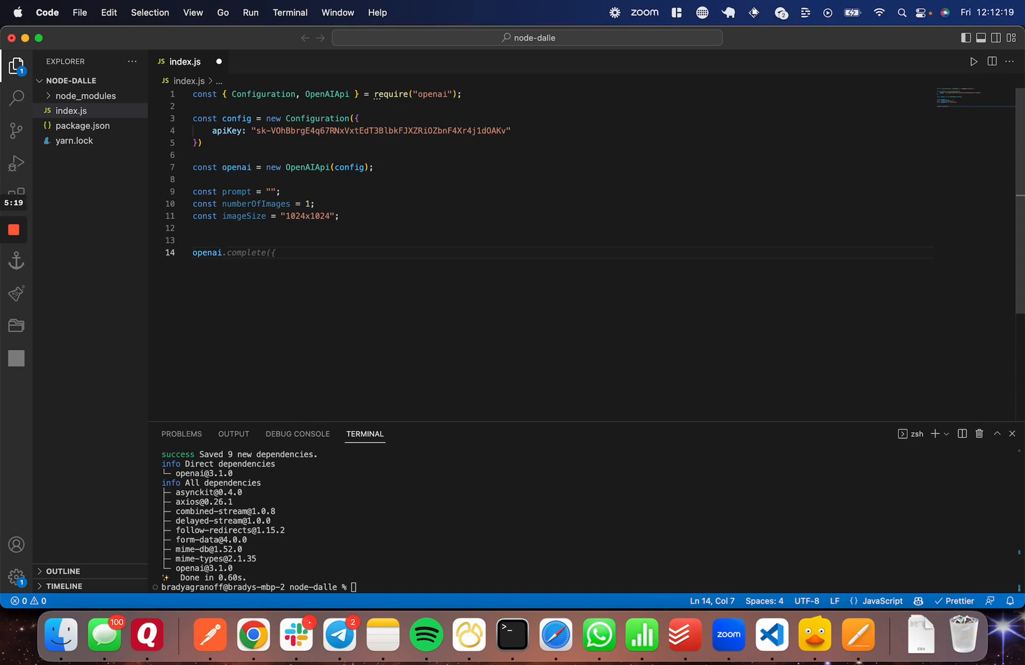
{"action": "type", "text": "createImage("}
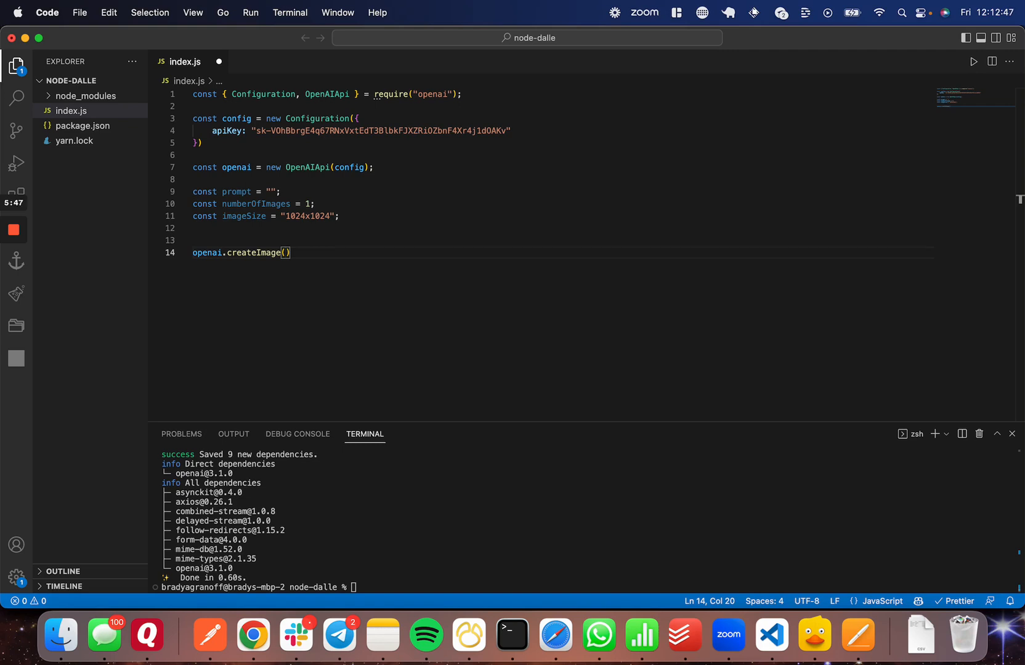
{"action": "type", "text": "{"}
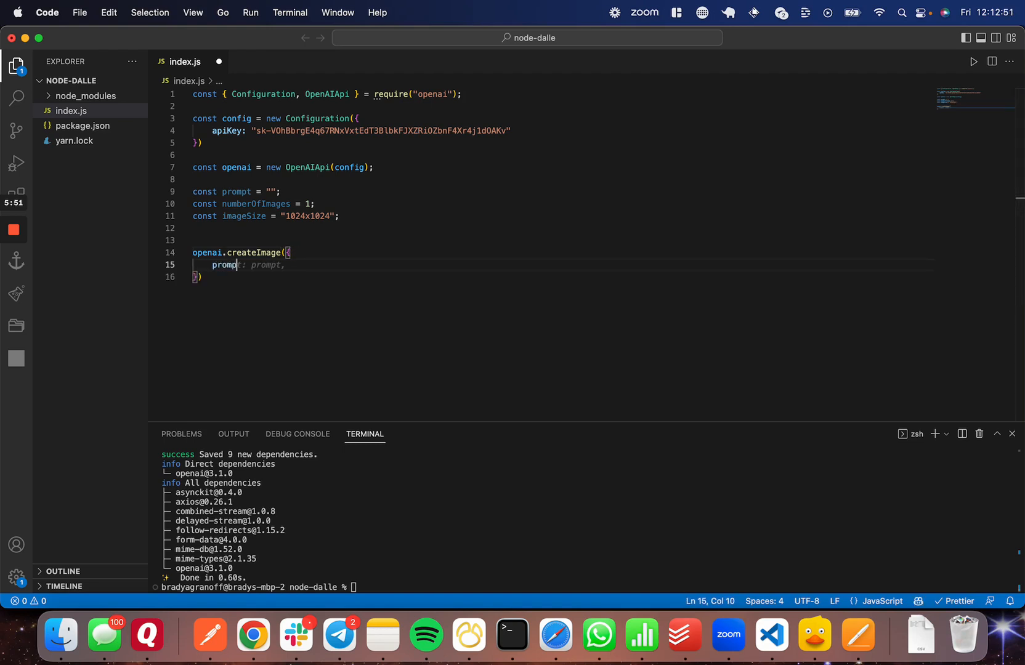
{"action": "type", "text": ":"}
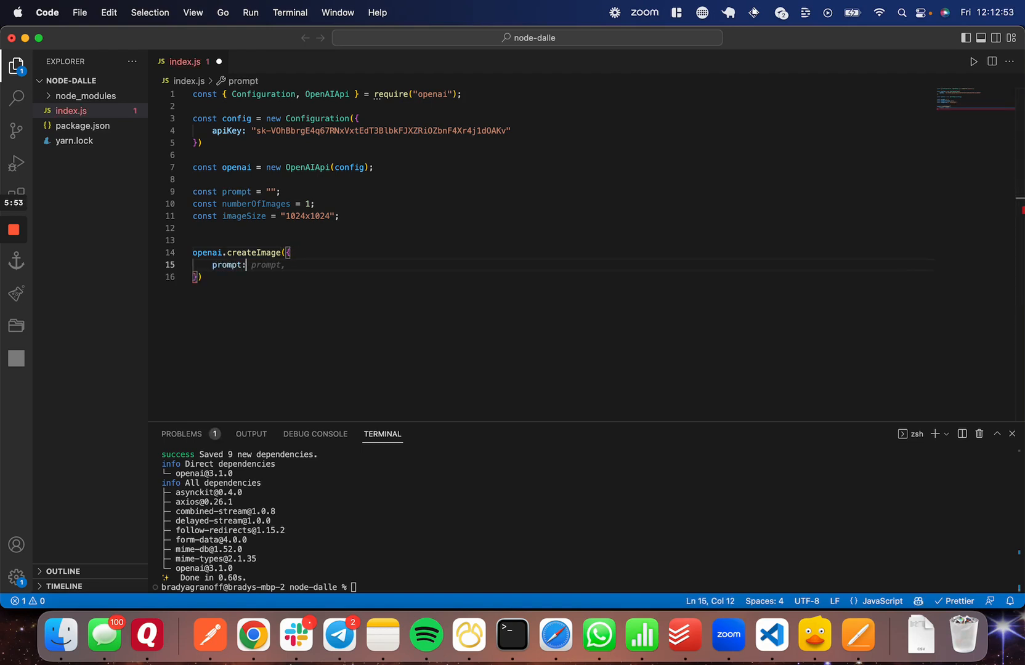
{"action": "type", "text": "prompt"}
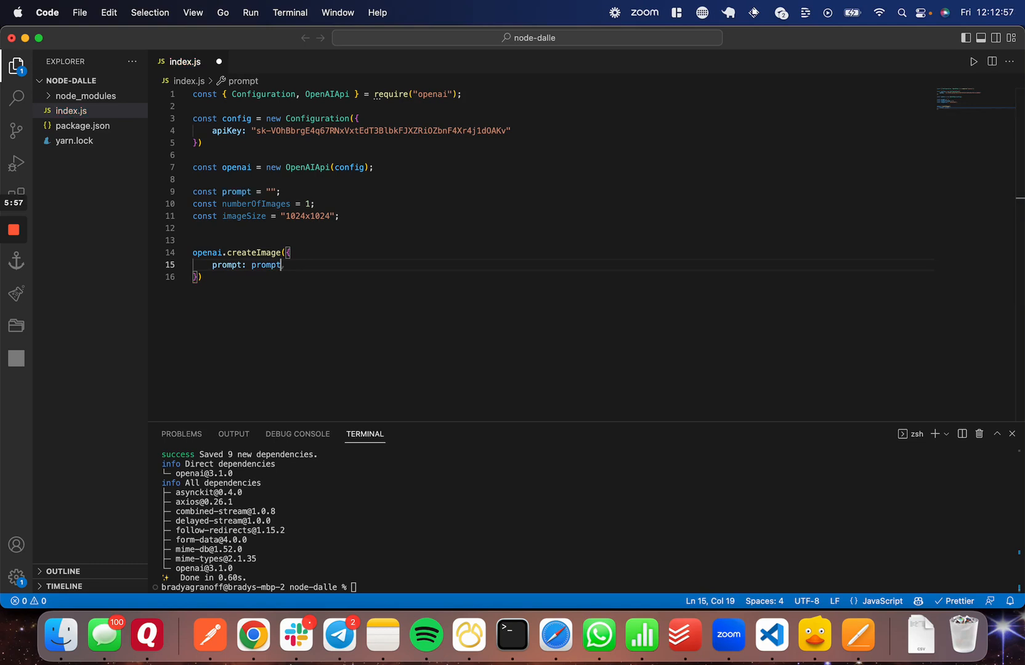
{"action": "double_click", "coordinate": [265, 266]}
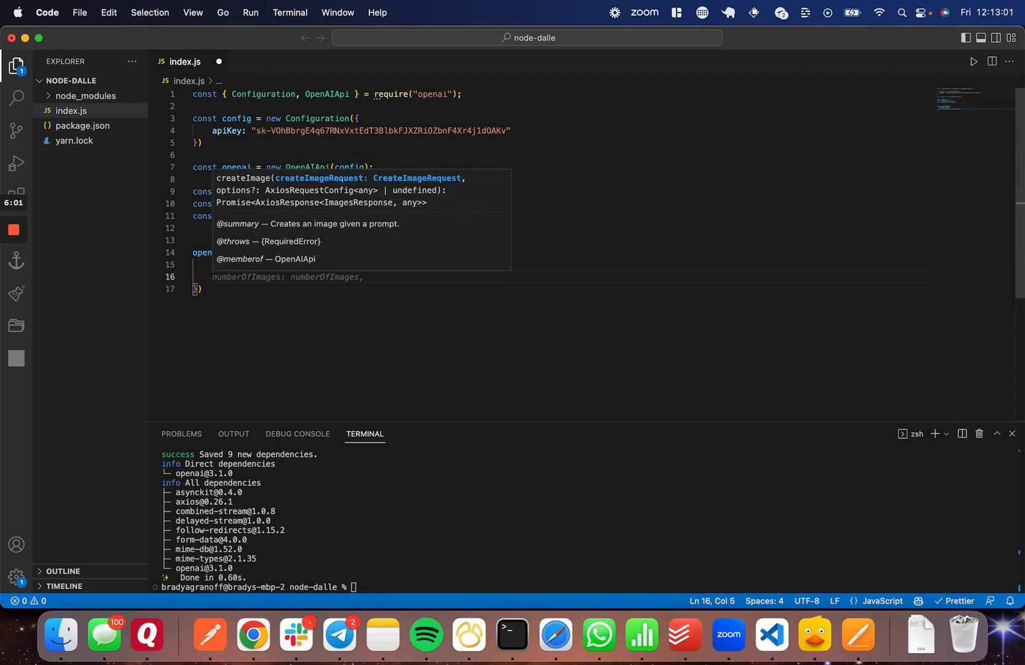
{"action": "type", "text": "n: numberOfImages,"}
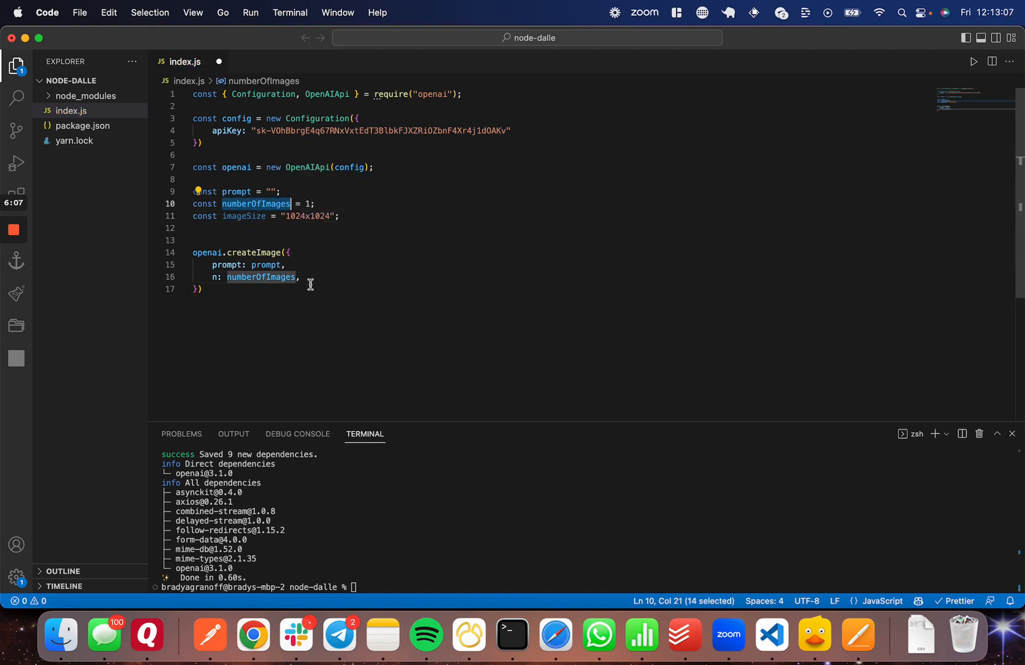
{"action": "mouse_move", "coordinate": [314, 279]}
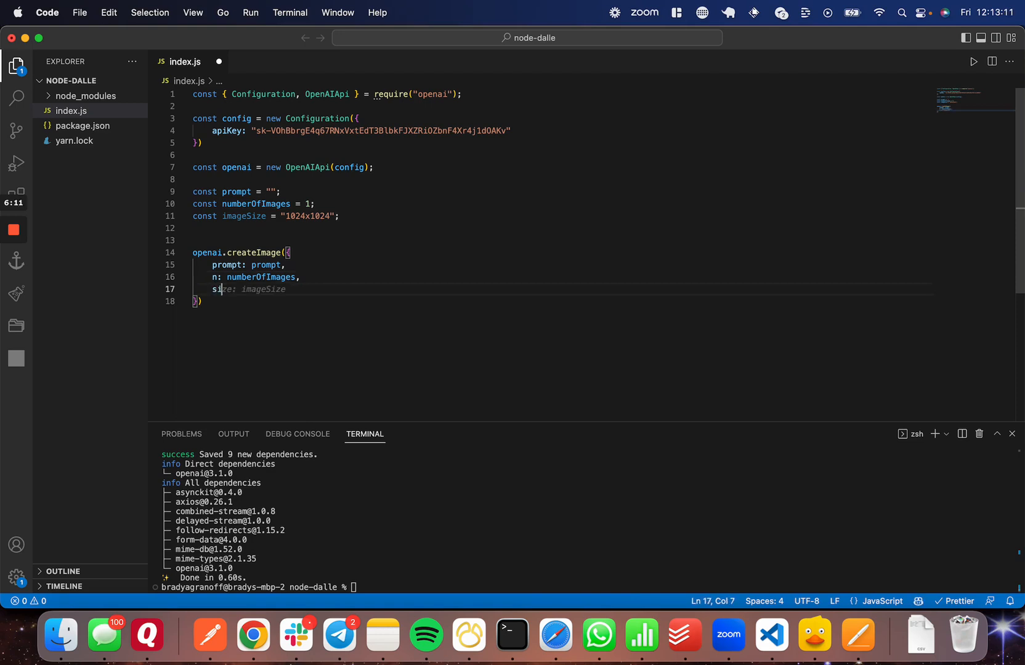
{"action": "type", "text": "ze: imageSize"}
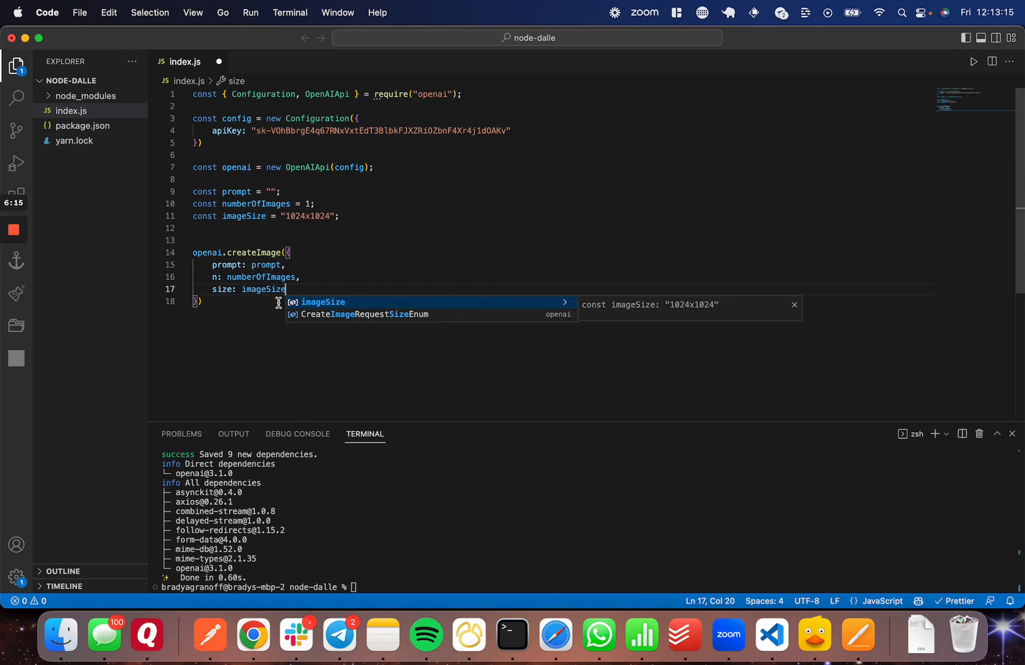
{"action": "key", "text": "Escape"}
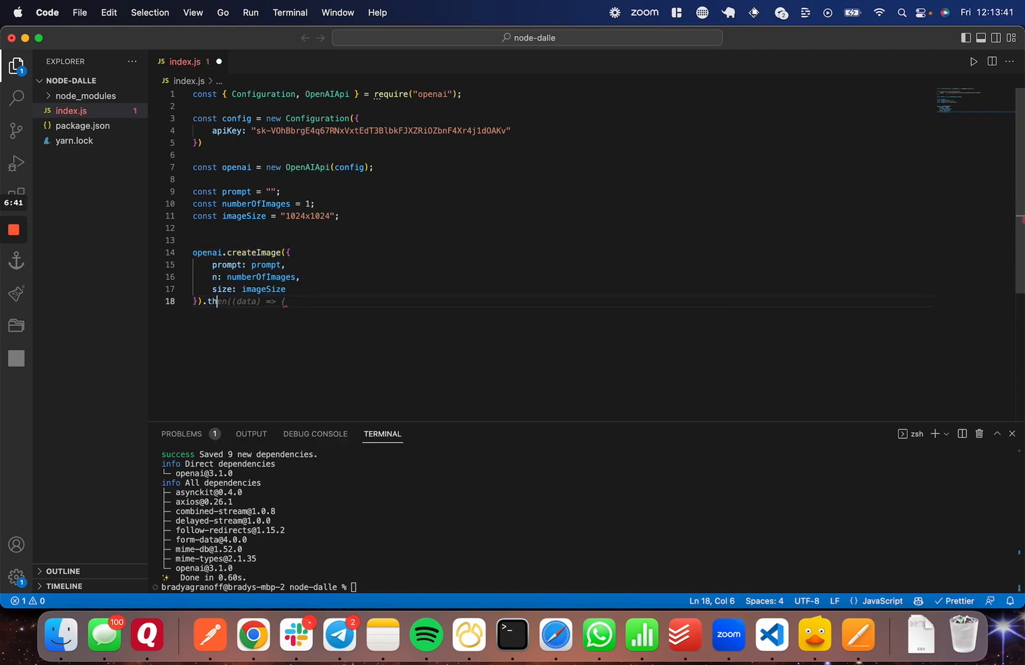
Chain .then((data) => { console.log(data.data.data); }) onto the createImage call in index.js
{"action": "type", "text": "()"}
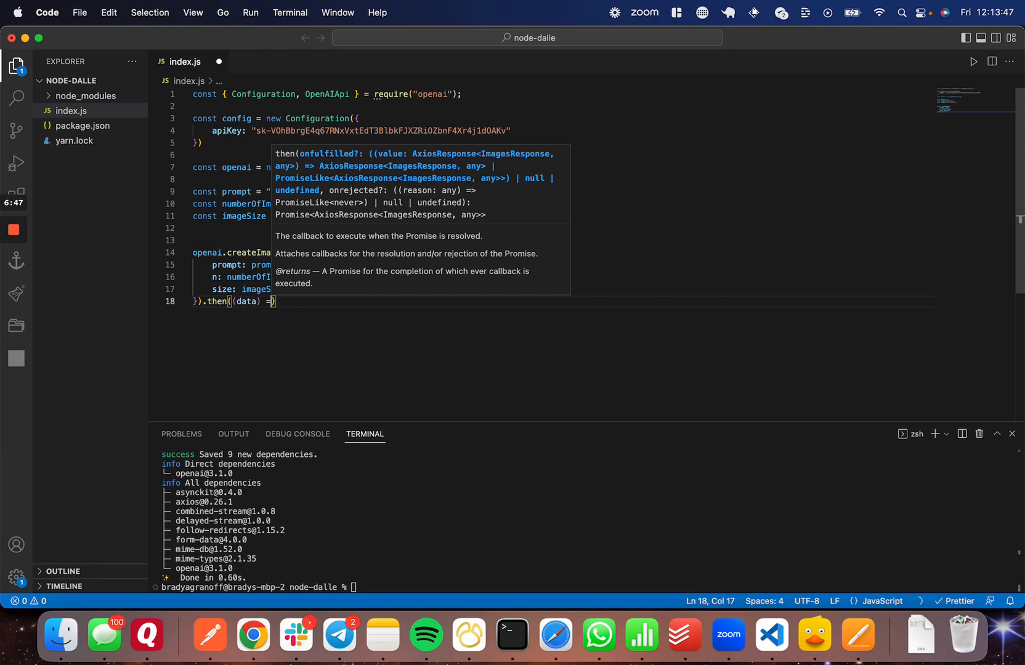
{"action": "type", "text": "{}"}
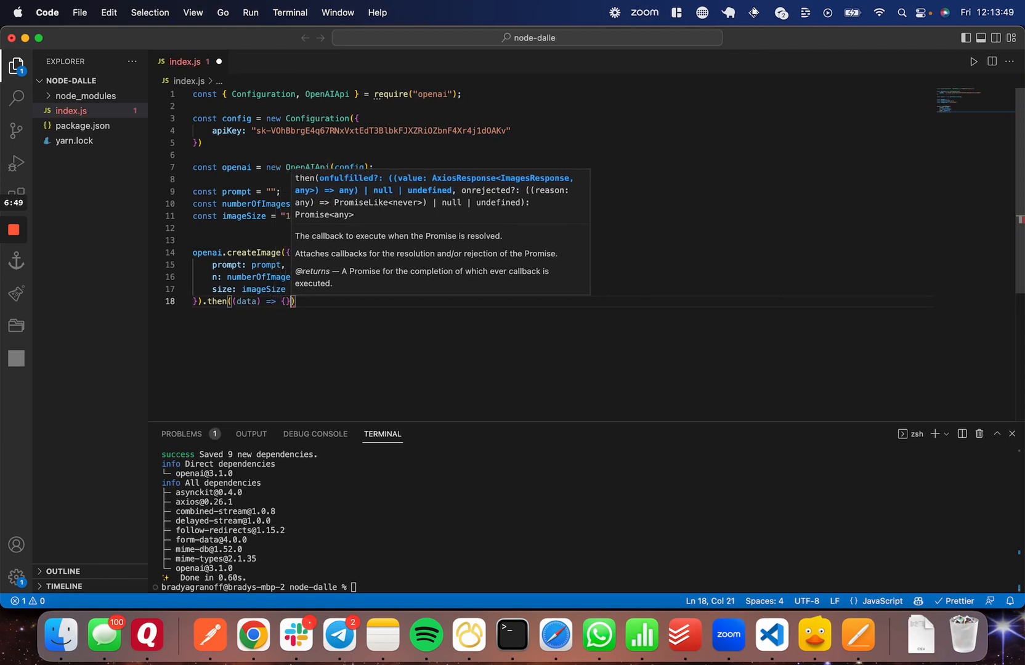
{"action": "type", "text": "console.log(data);"}
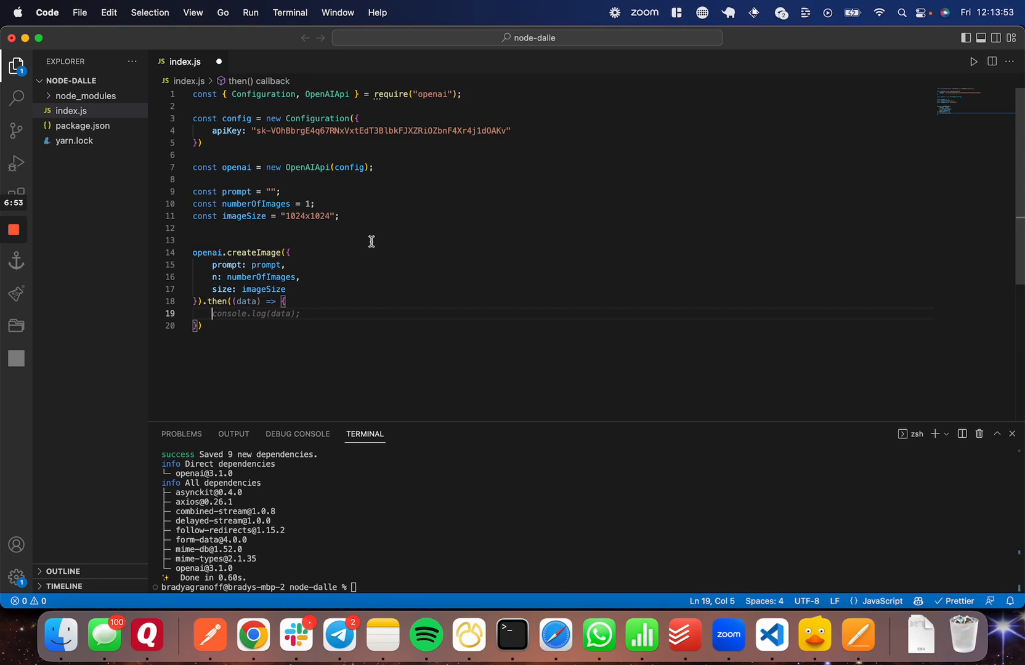
{"action": "type", "text": "console.log("}
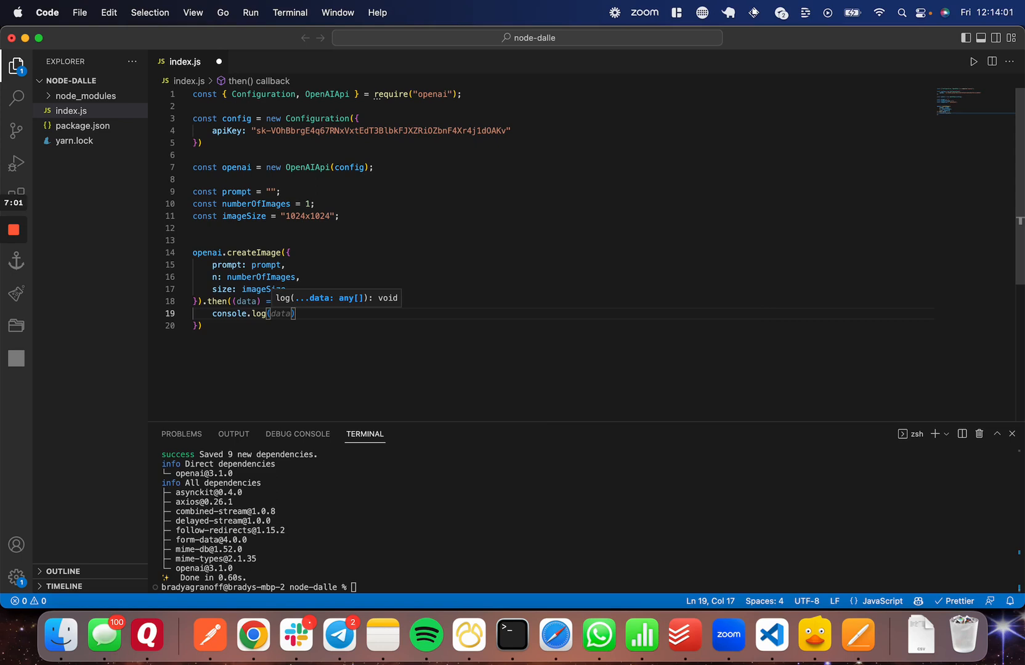
{"action": "type", "text": "data"}
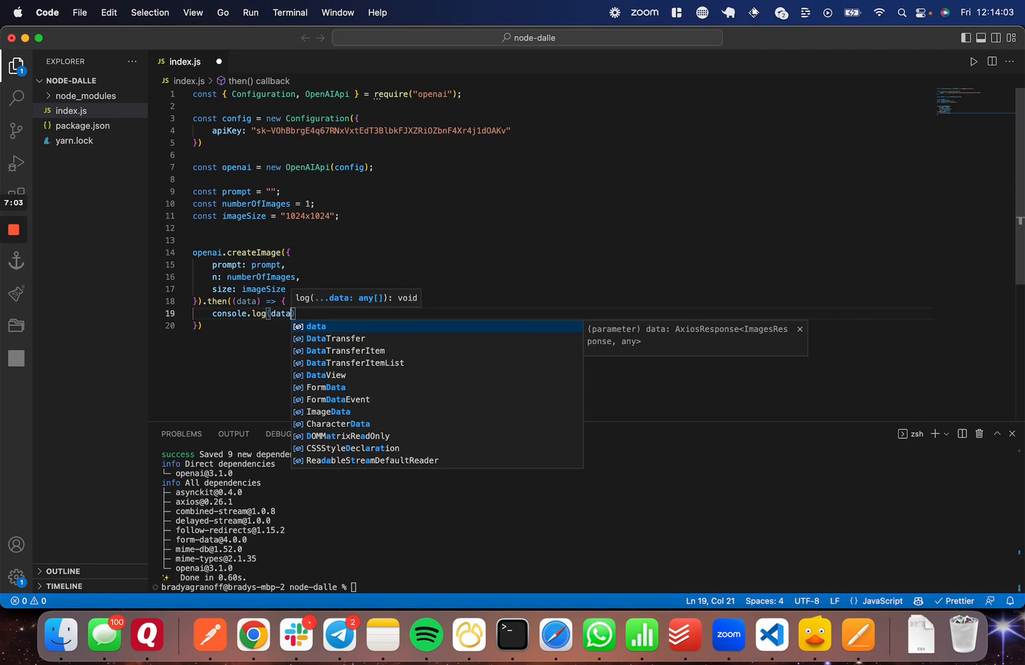
{"action": "type", "text": ".data.data"}
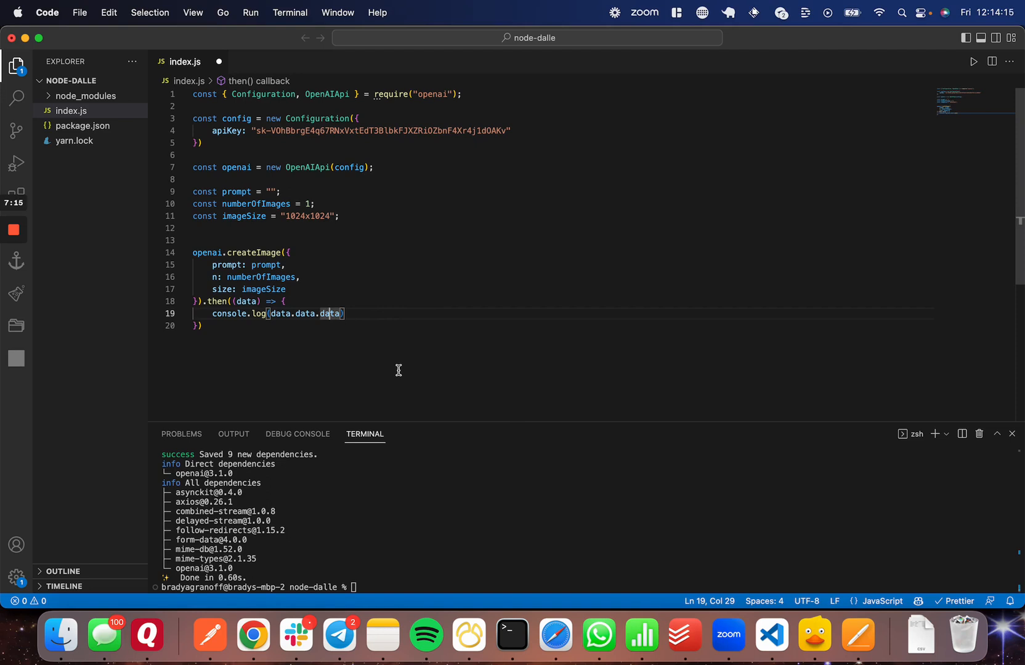
{"action": "mouse_move", "coordinate": [375, 343]}
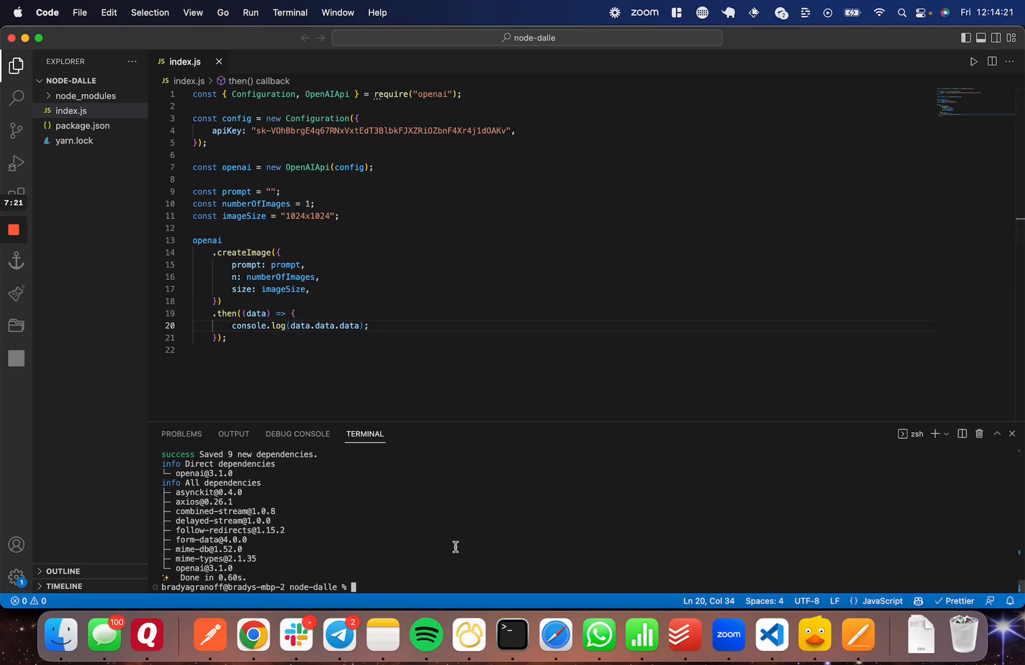
Fill the empty prompt with 'A sketch of a cat playing basketball' and run node index.js in the terminal
{"action": "type", "text": "node inde"}
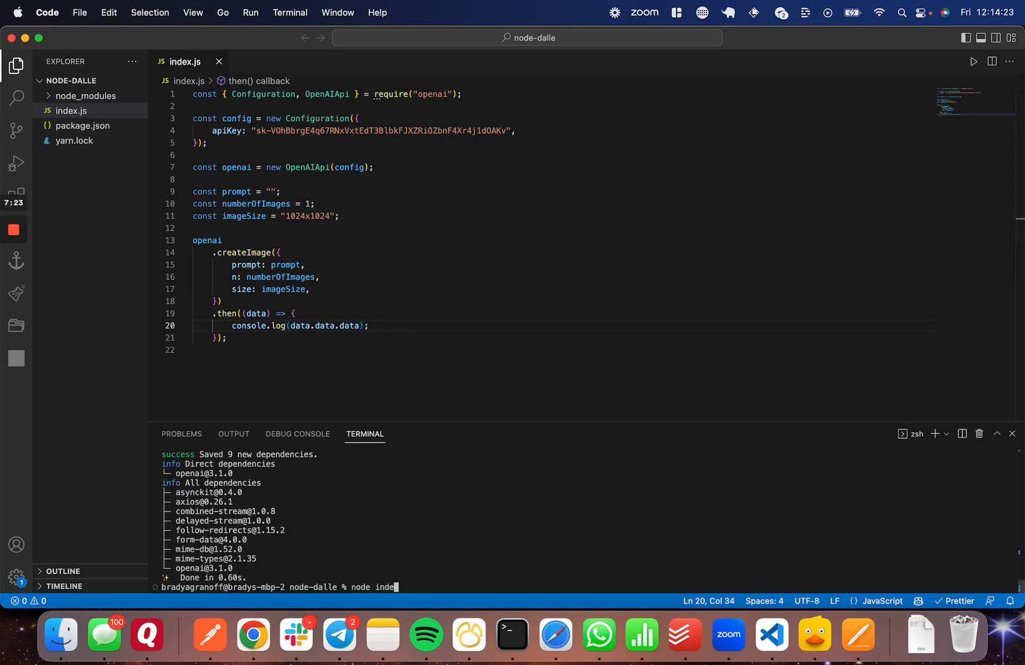
{"action": "type", "text": "x."}
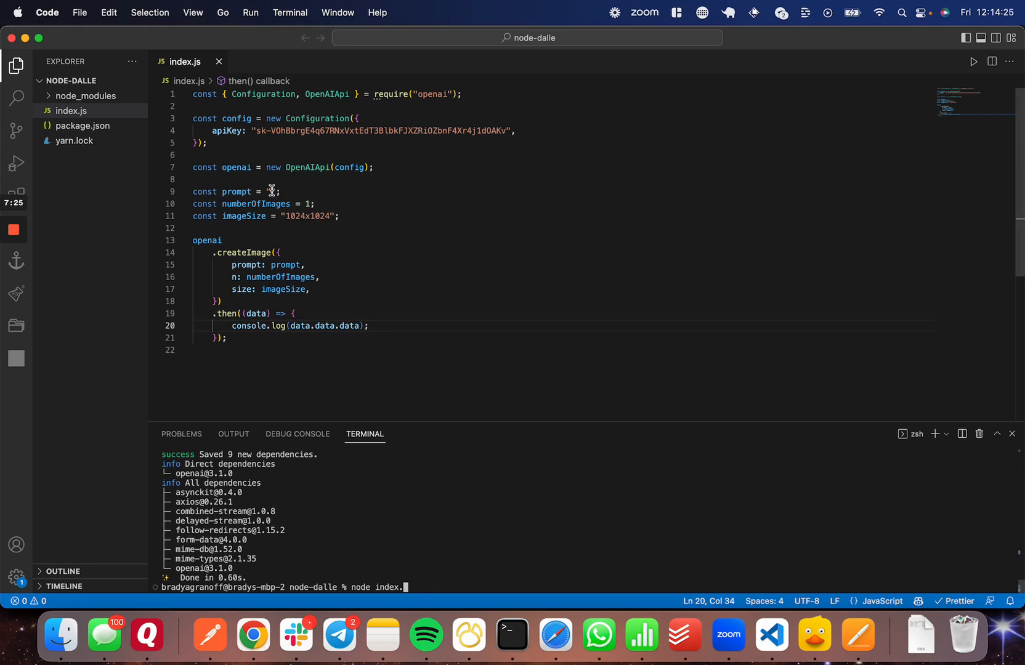
{"action": "left_click", "coordinate": [271, 192]}
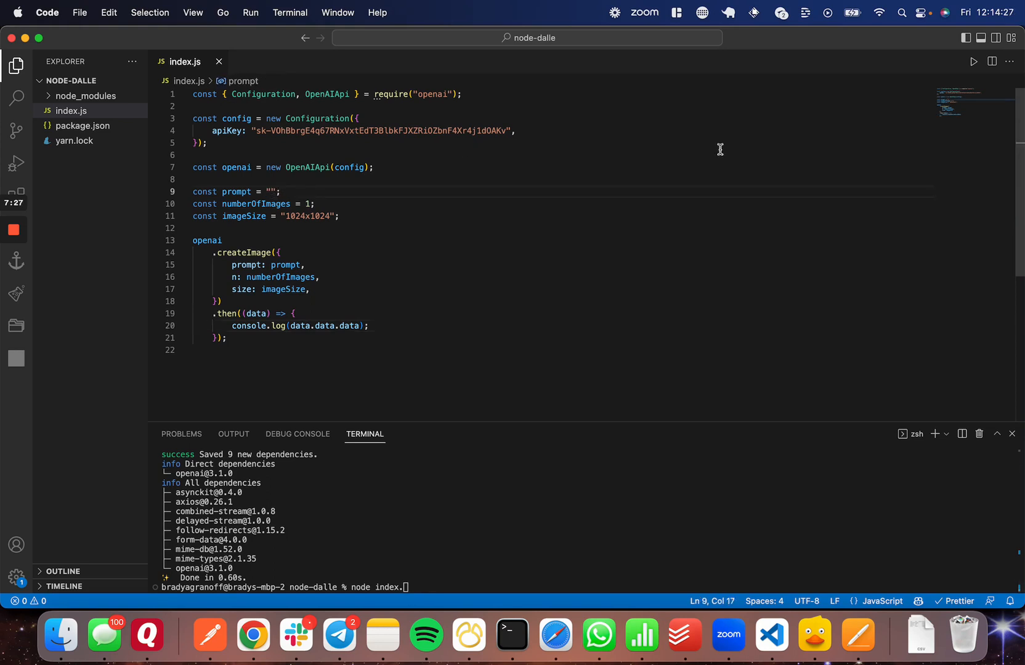
{"action": "type", "text": "A photo of a cat"}
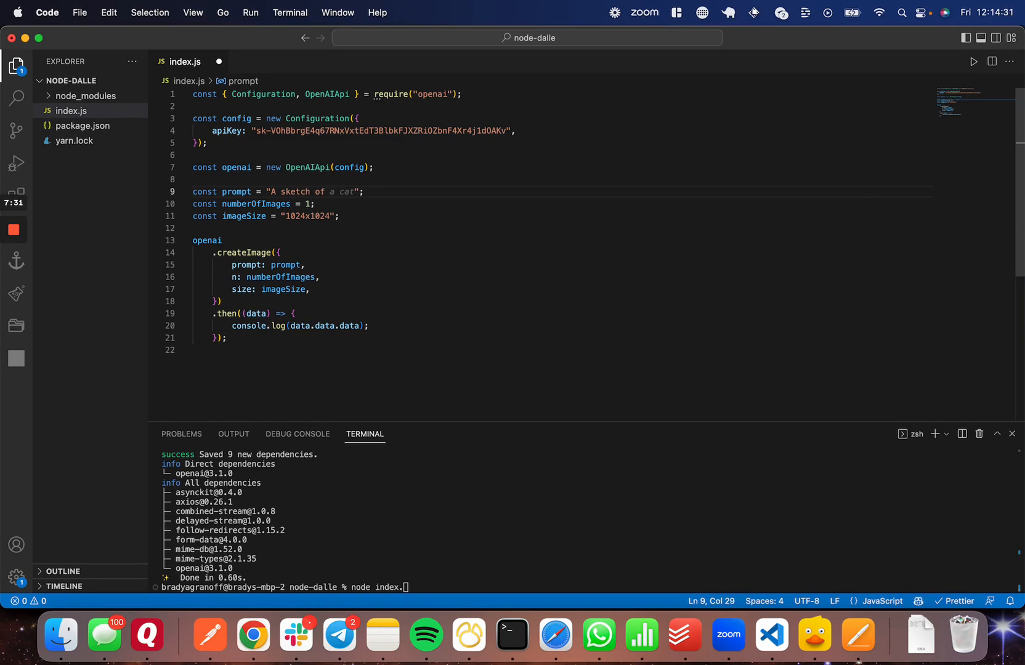
{"action": "type", "text": "bl"}
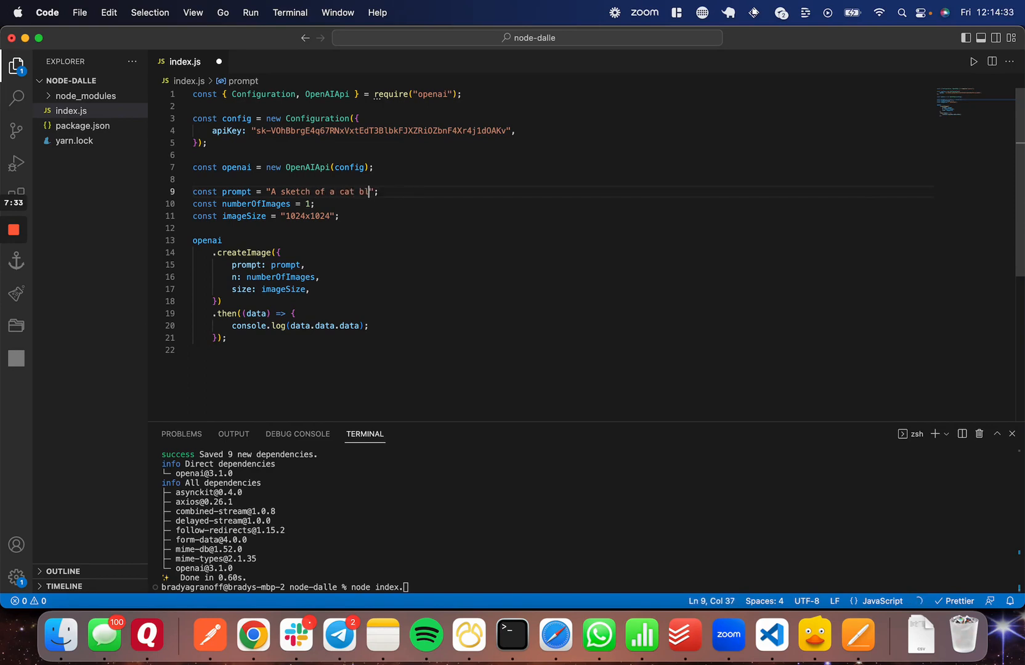
{"action": "type", "text": "laying basketball"}
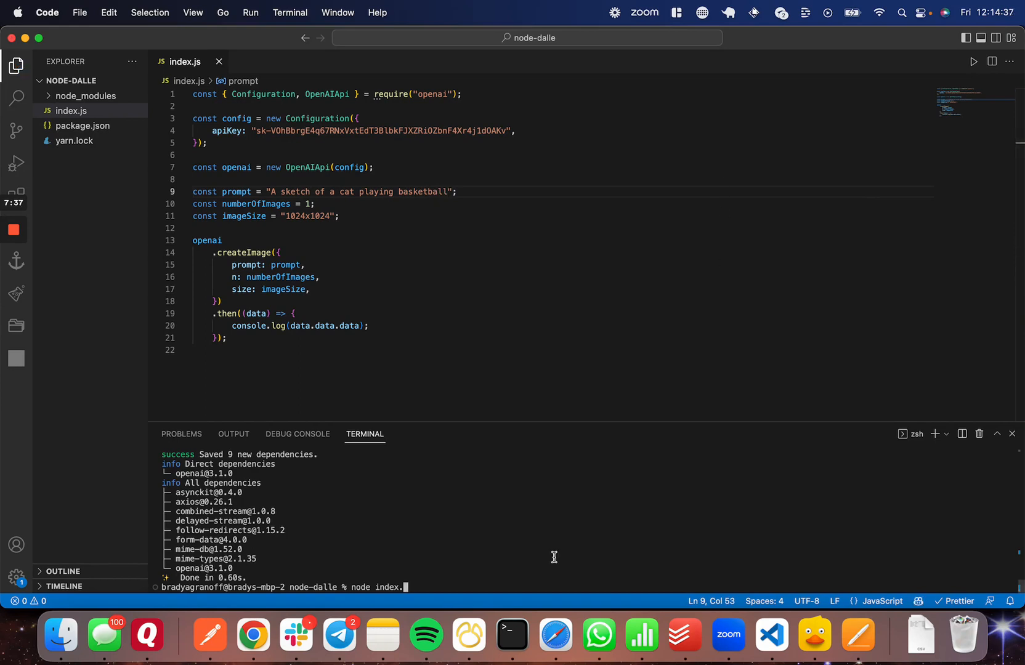
{"action": "type", "text": "j"}
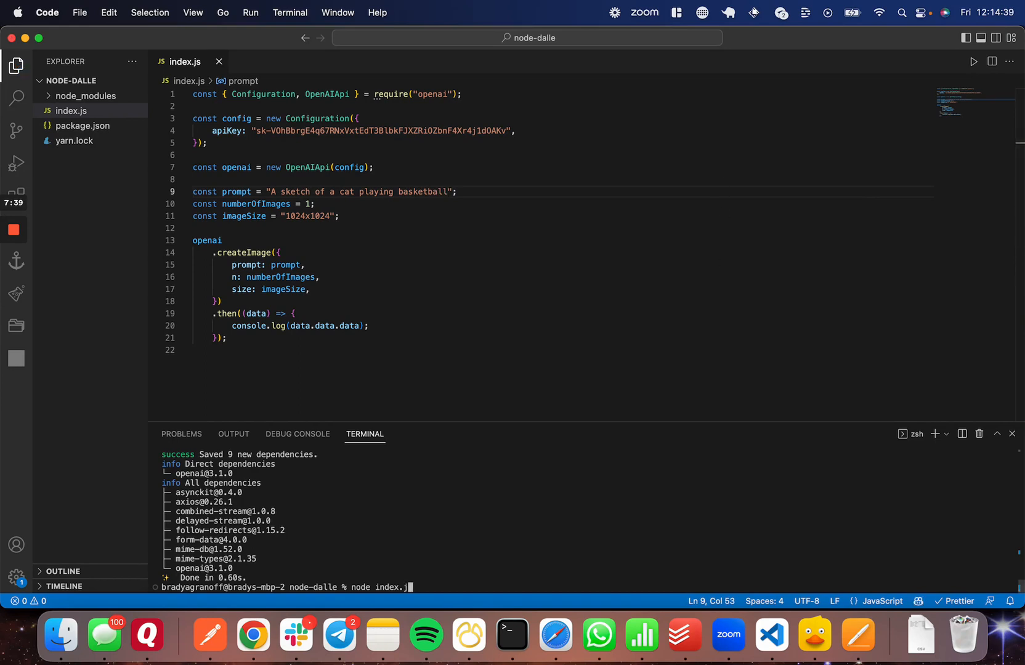
{"action": "key", "text": "Return"}
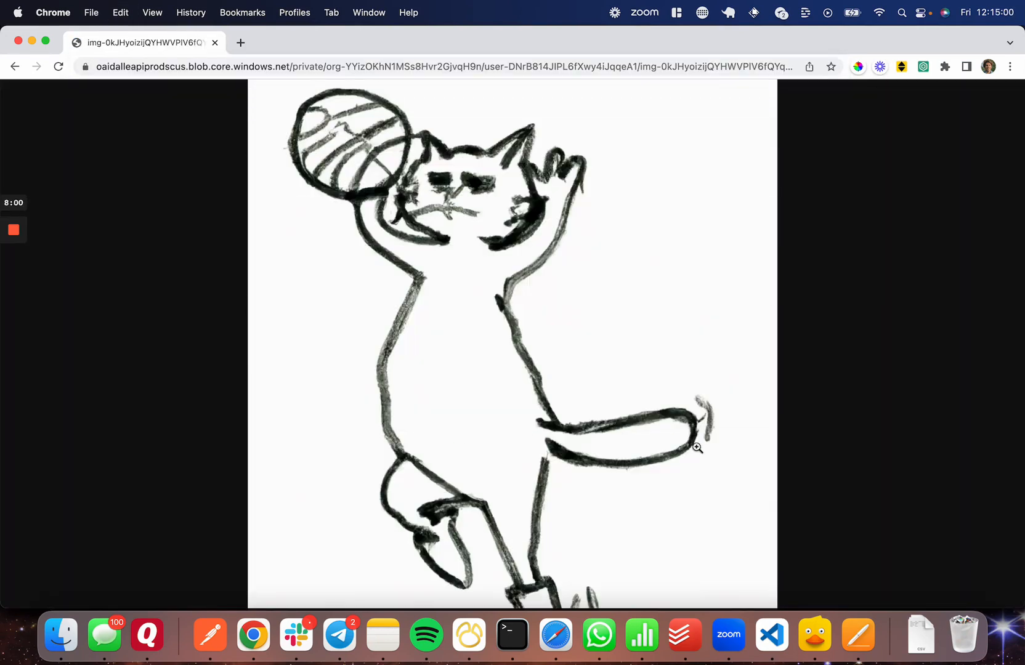
{"action": "mouse_move", "coordinate": [643, 504]}
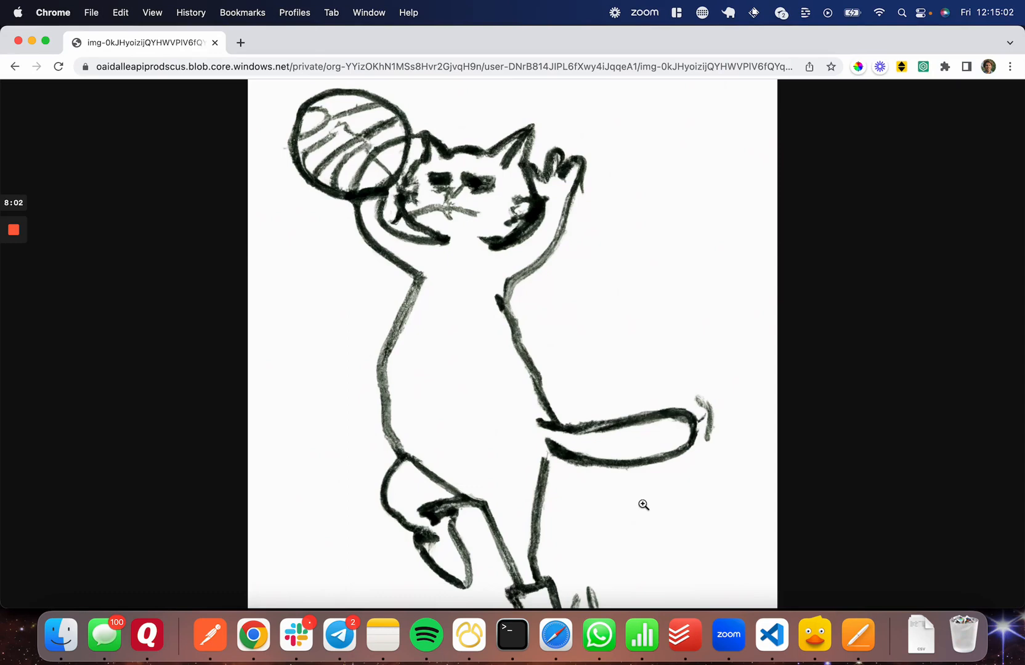